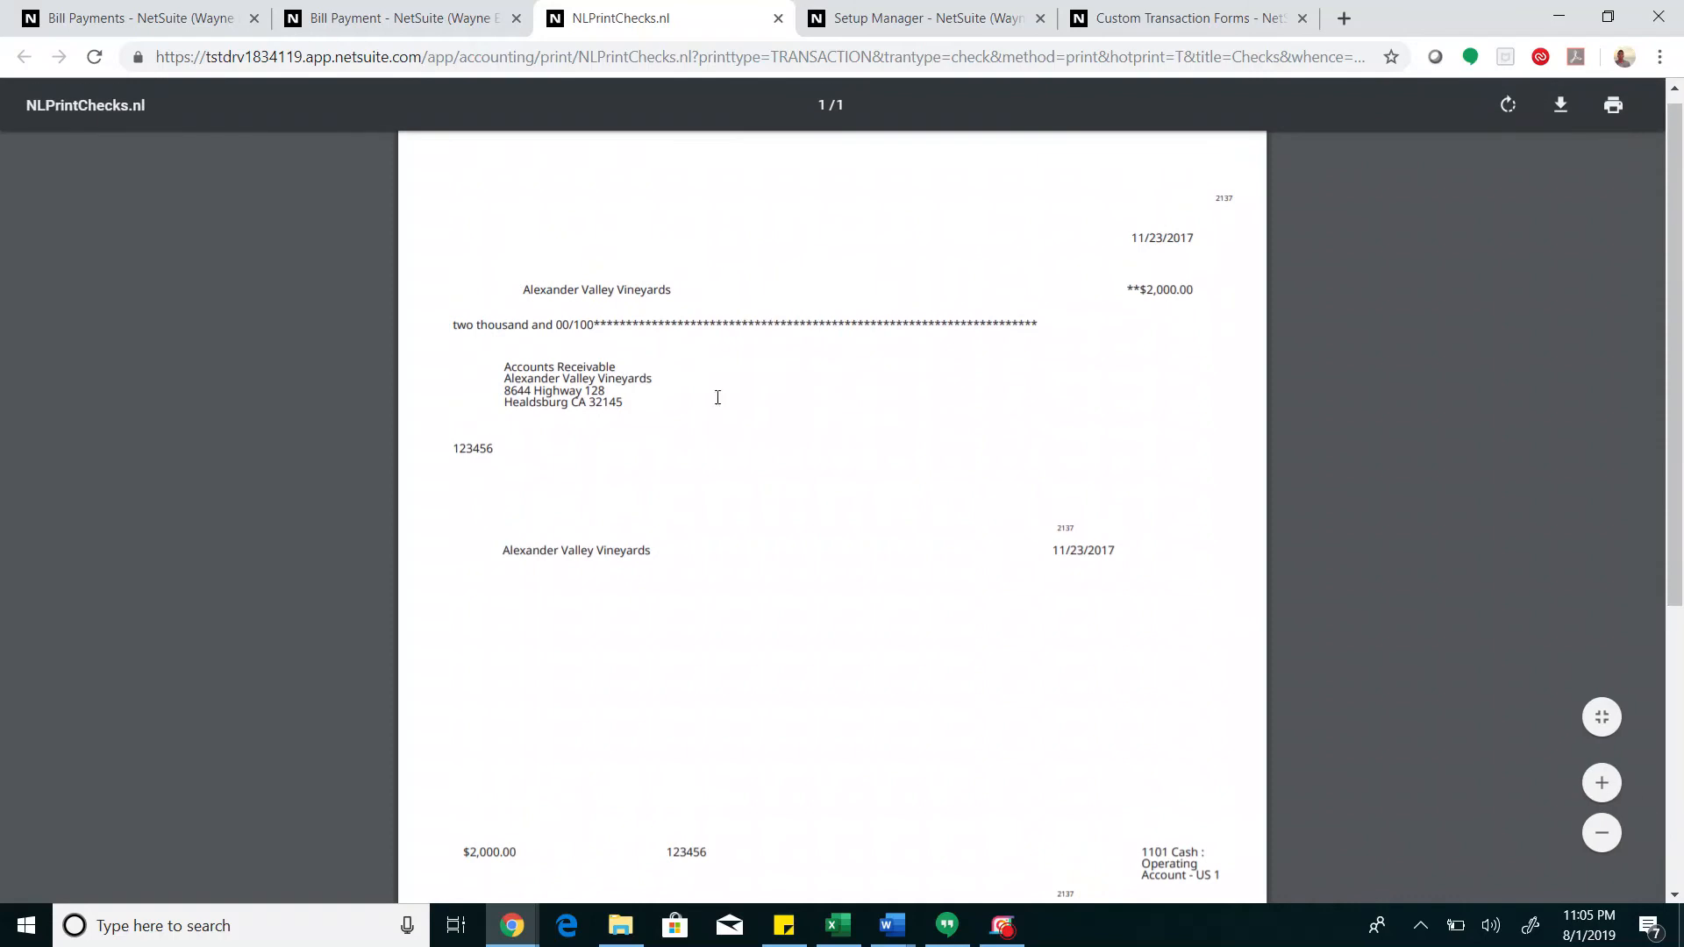
mouse_move(968, 618)
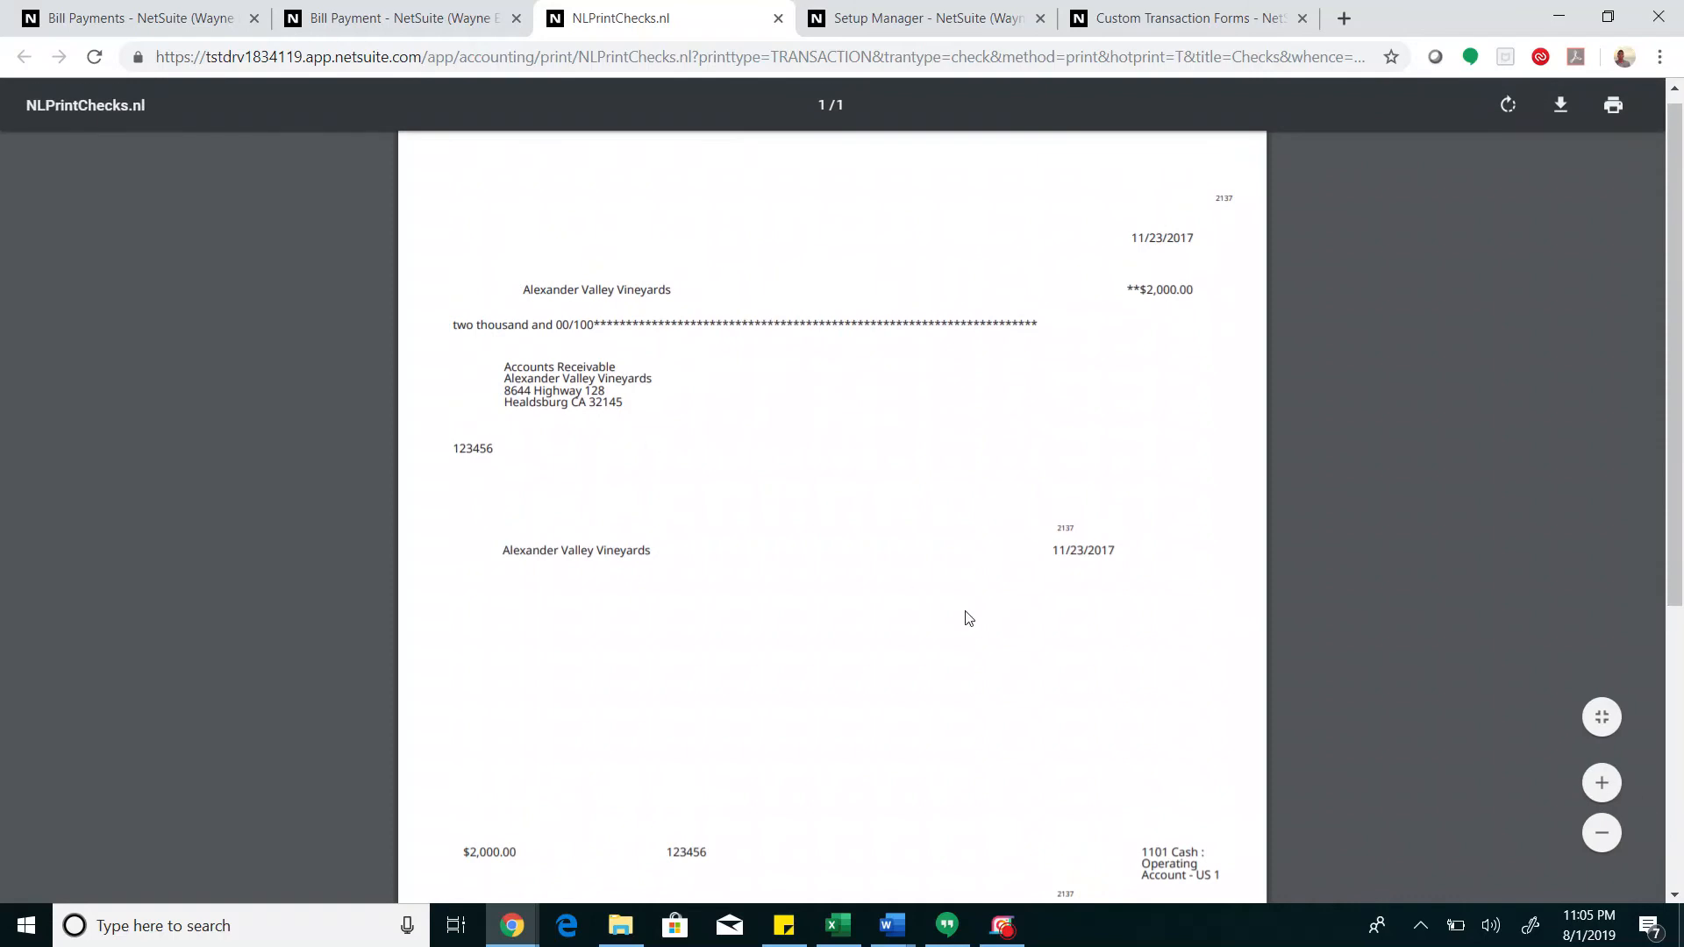
Go to the Setup Manager and browse the Company setup tasks
scroll("down", 3)
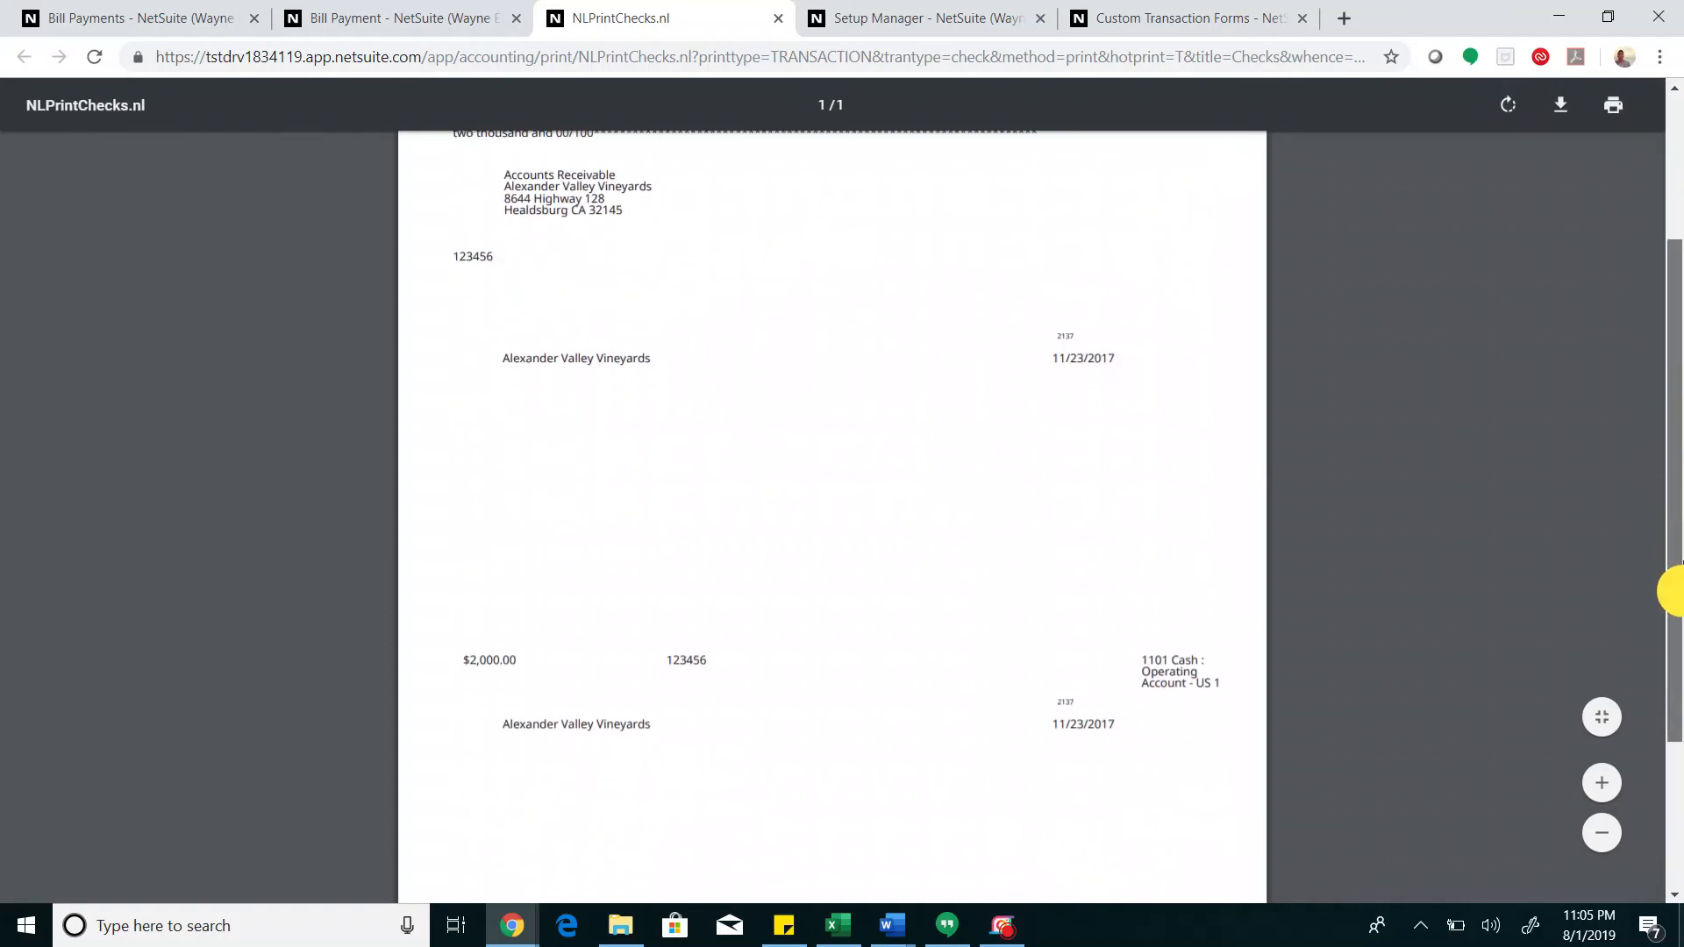
scroll("down", 3)
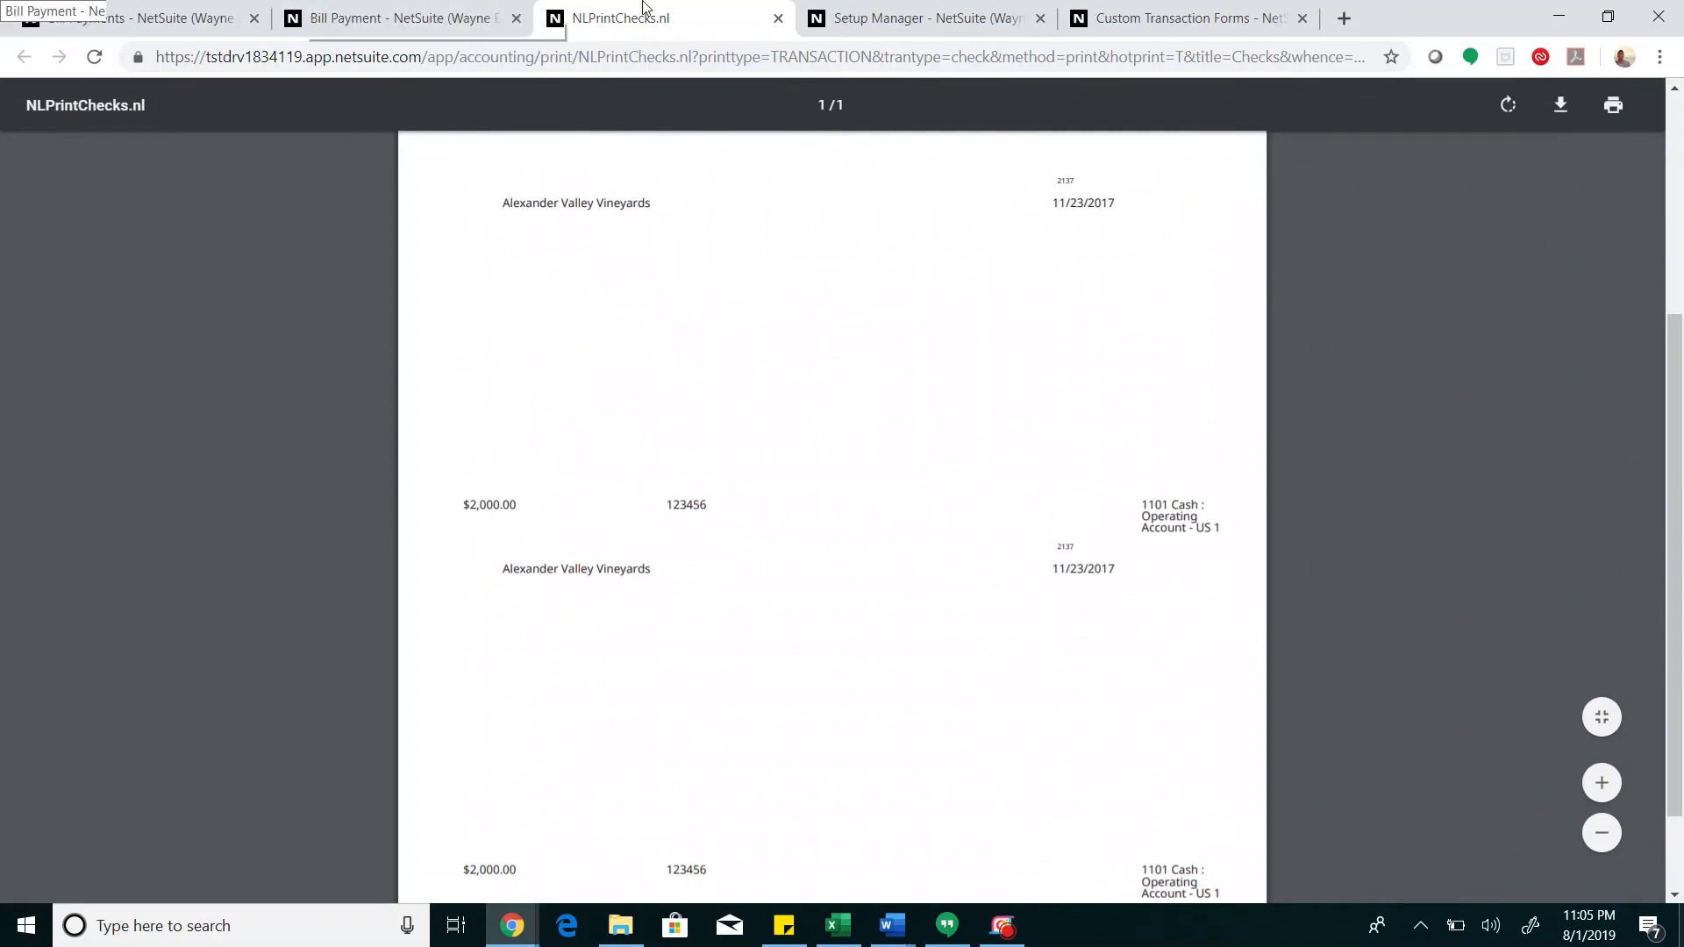
left_click(934, 18)
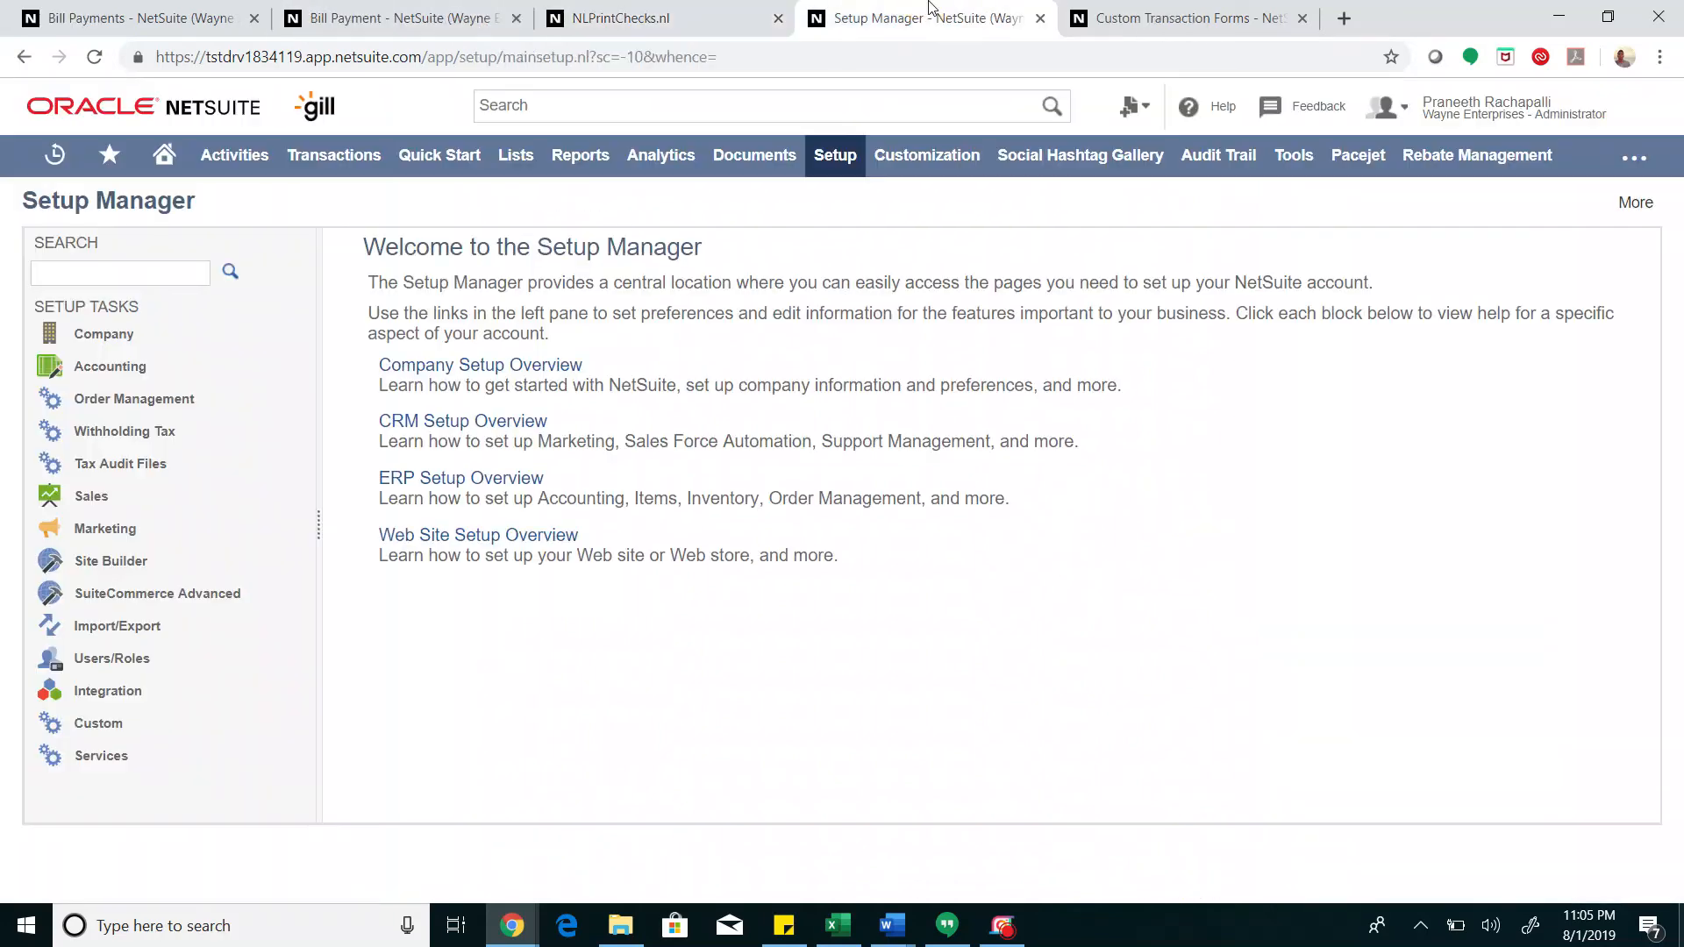
left_click(835, 155)
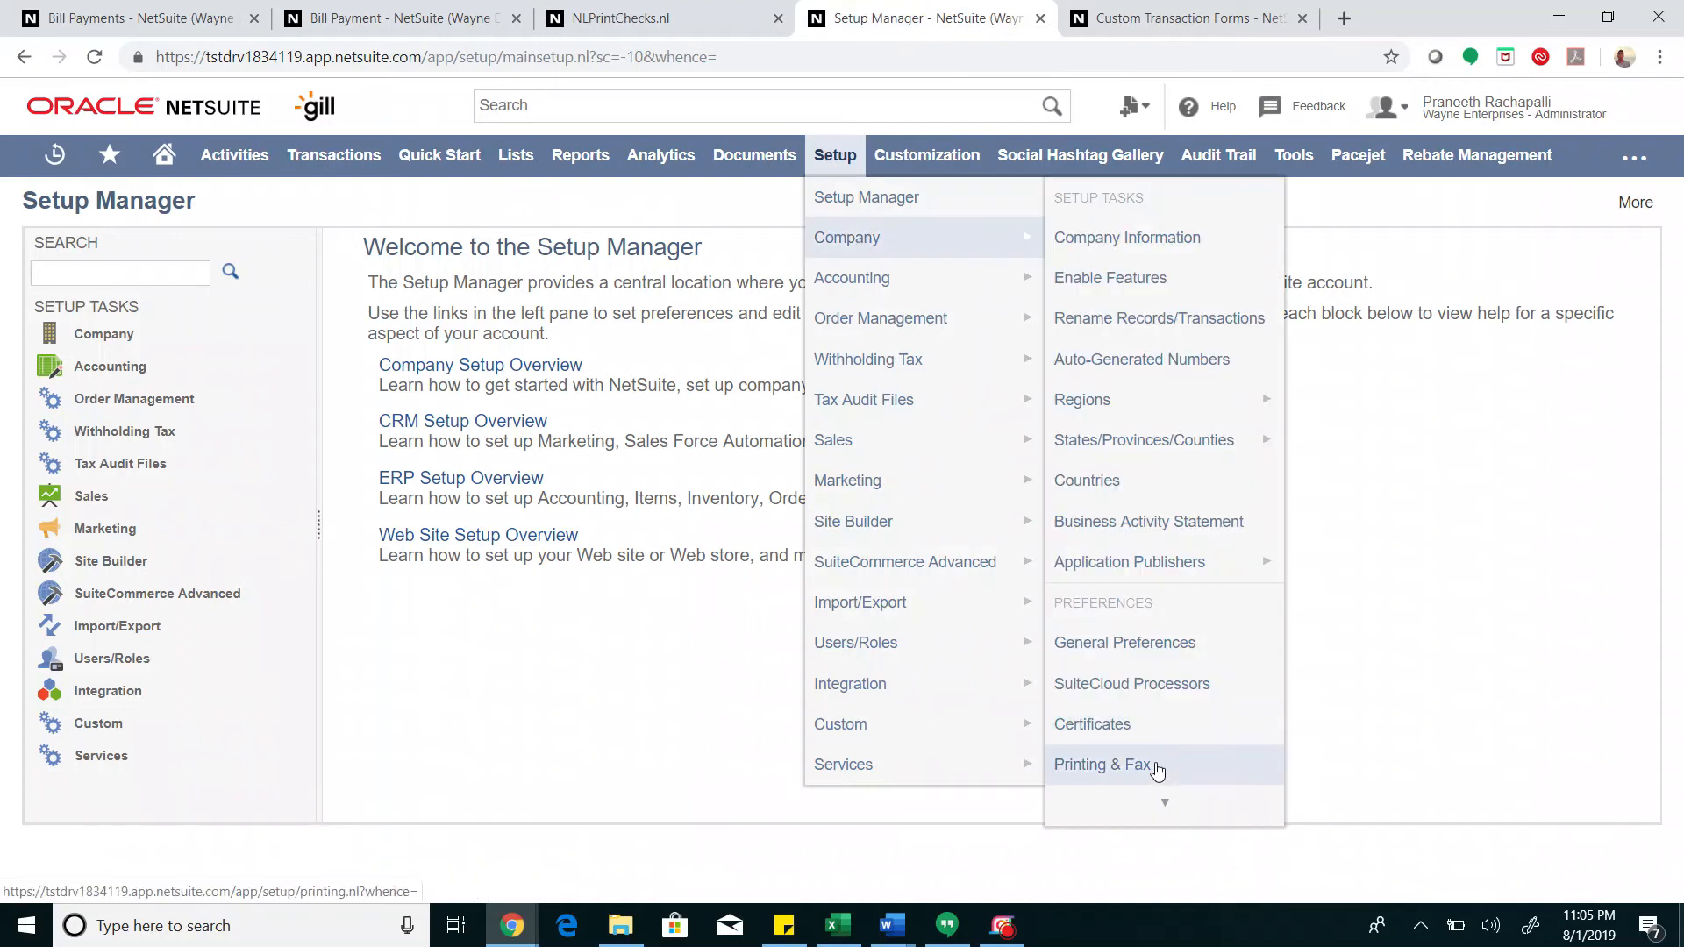
Review the Printing & Fax check printing settings (Voucher default), then go to the Subsidiaries list
left_click(1102, 765)
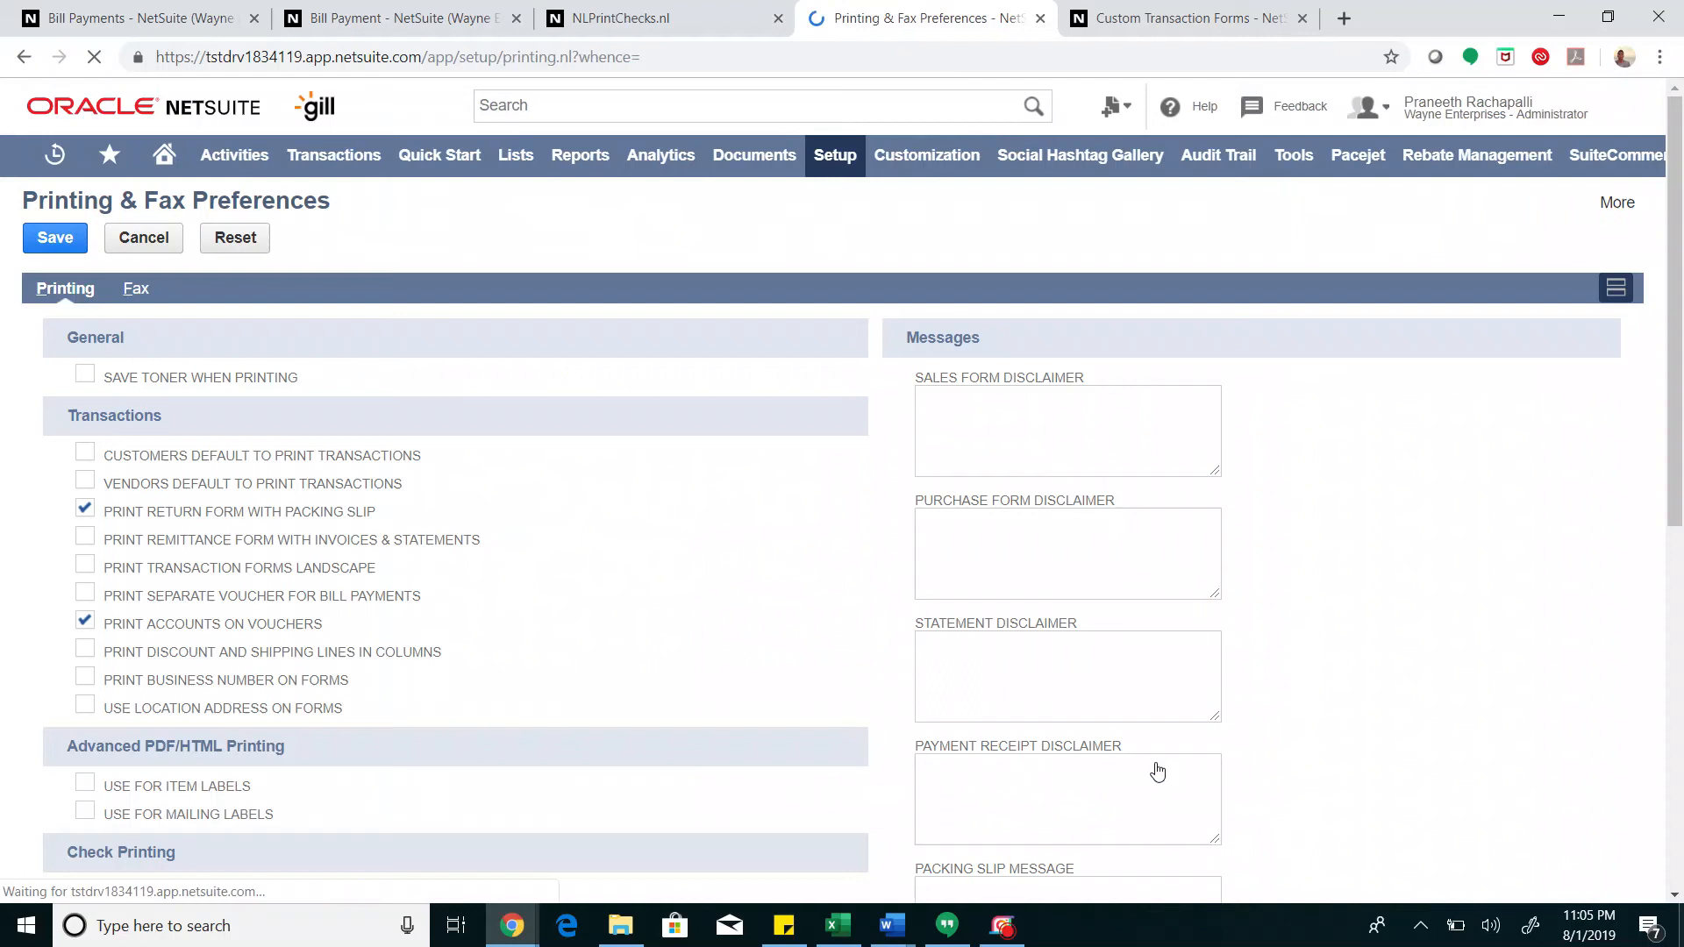
scroll("down", 3)
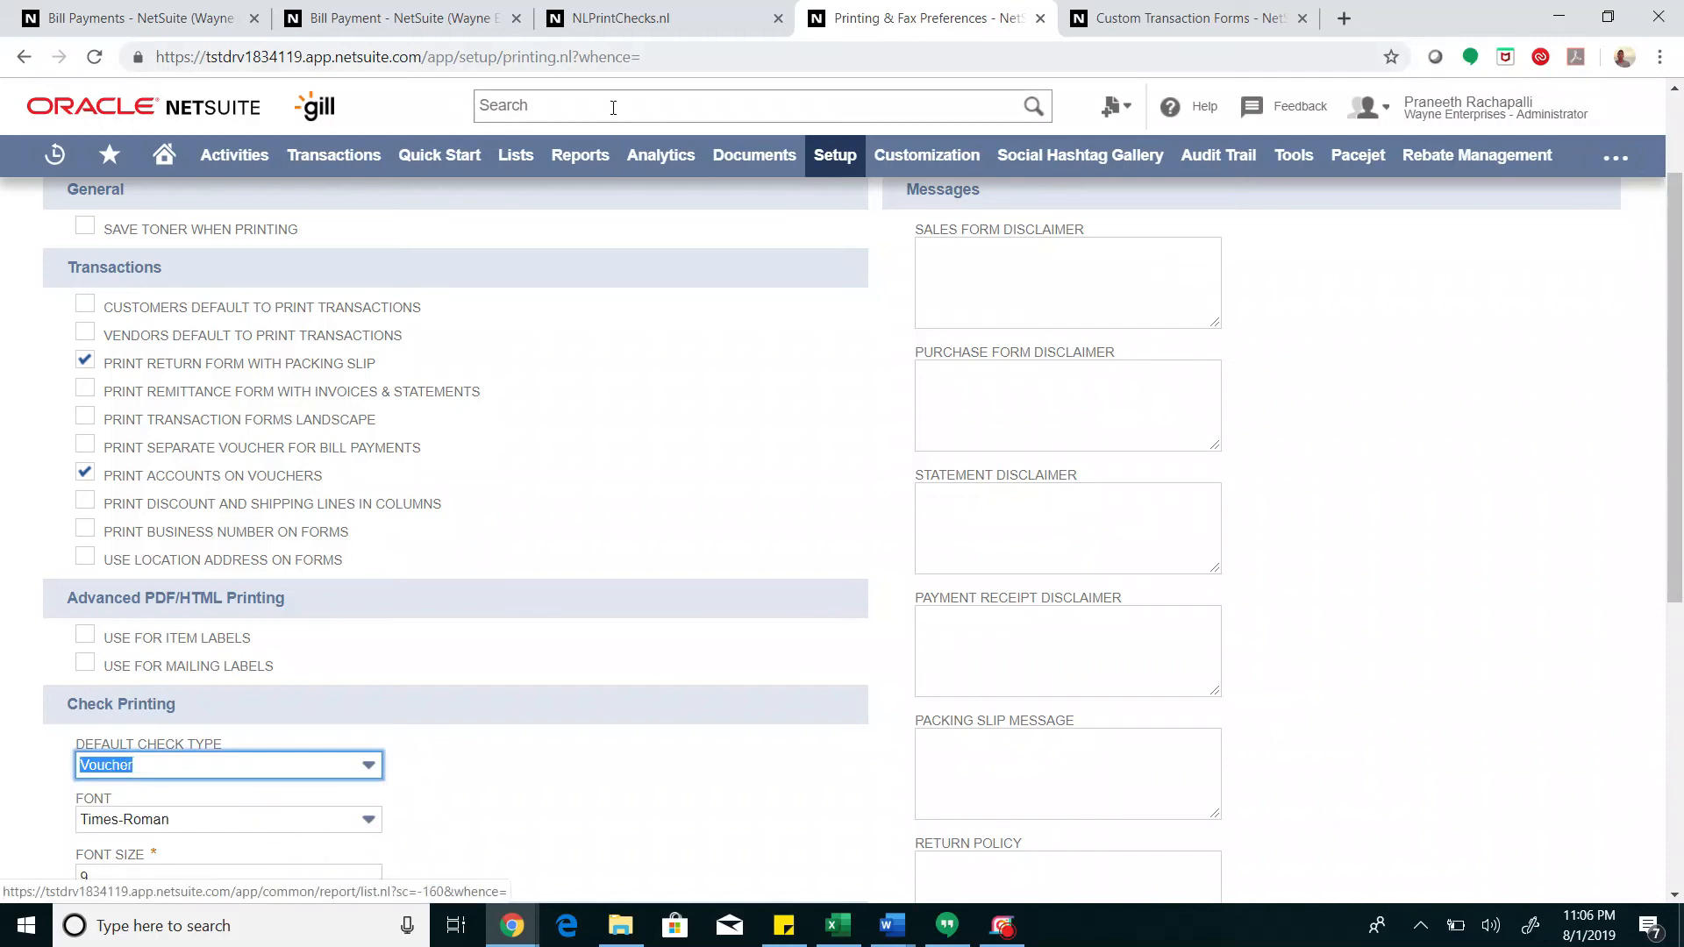
left_click(55, 238)
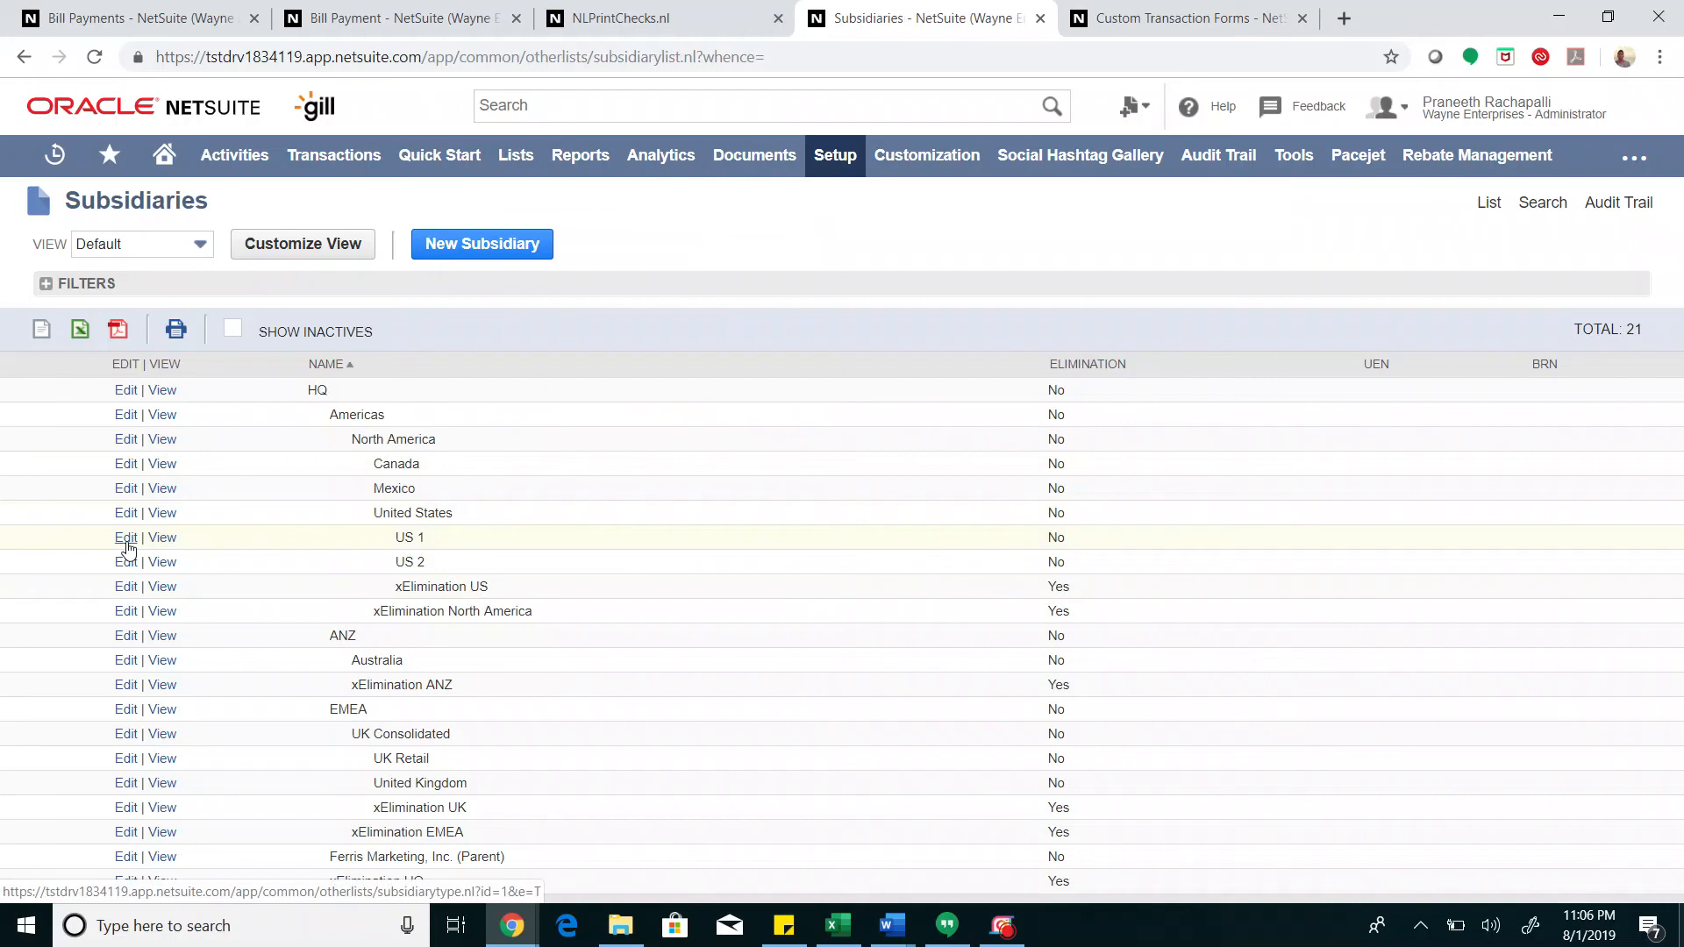
Edit subsidiary US 1 and review its Preferences subtab with Voucher checks and Standard Check Layout
left_click(126, 539)
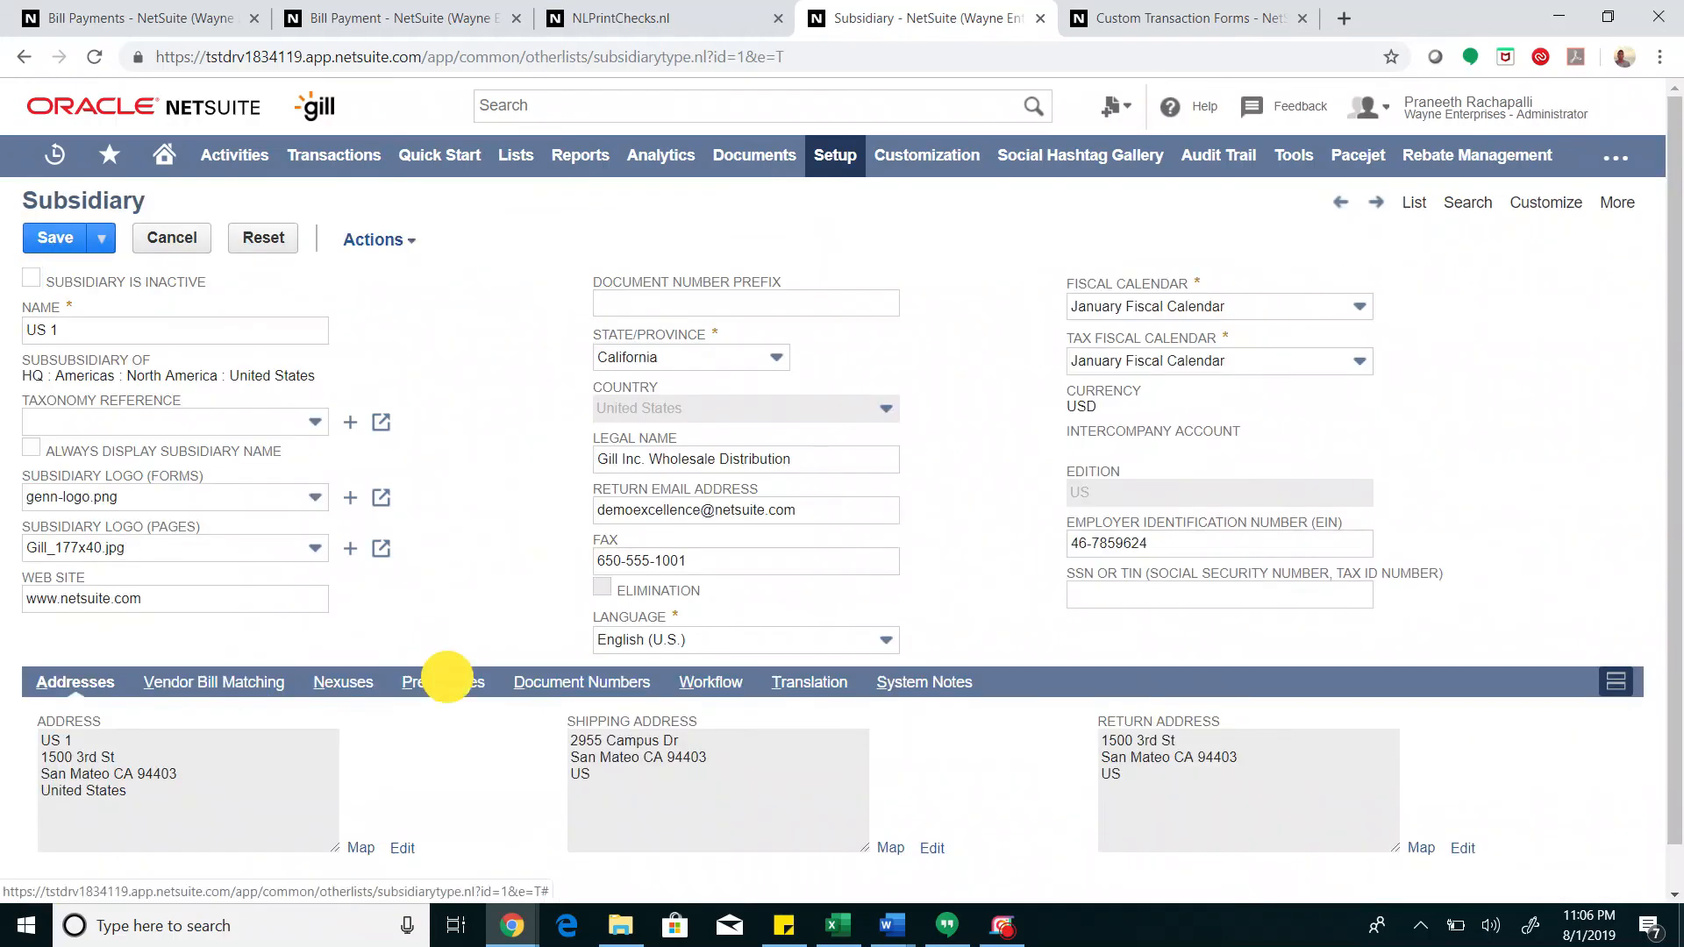
left_click(440, 680)
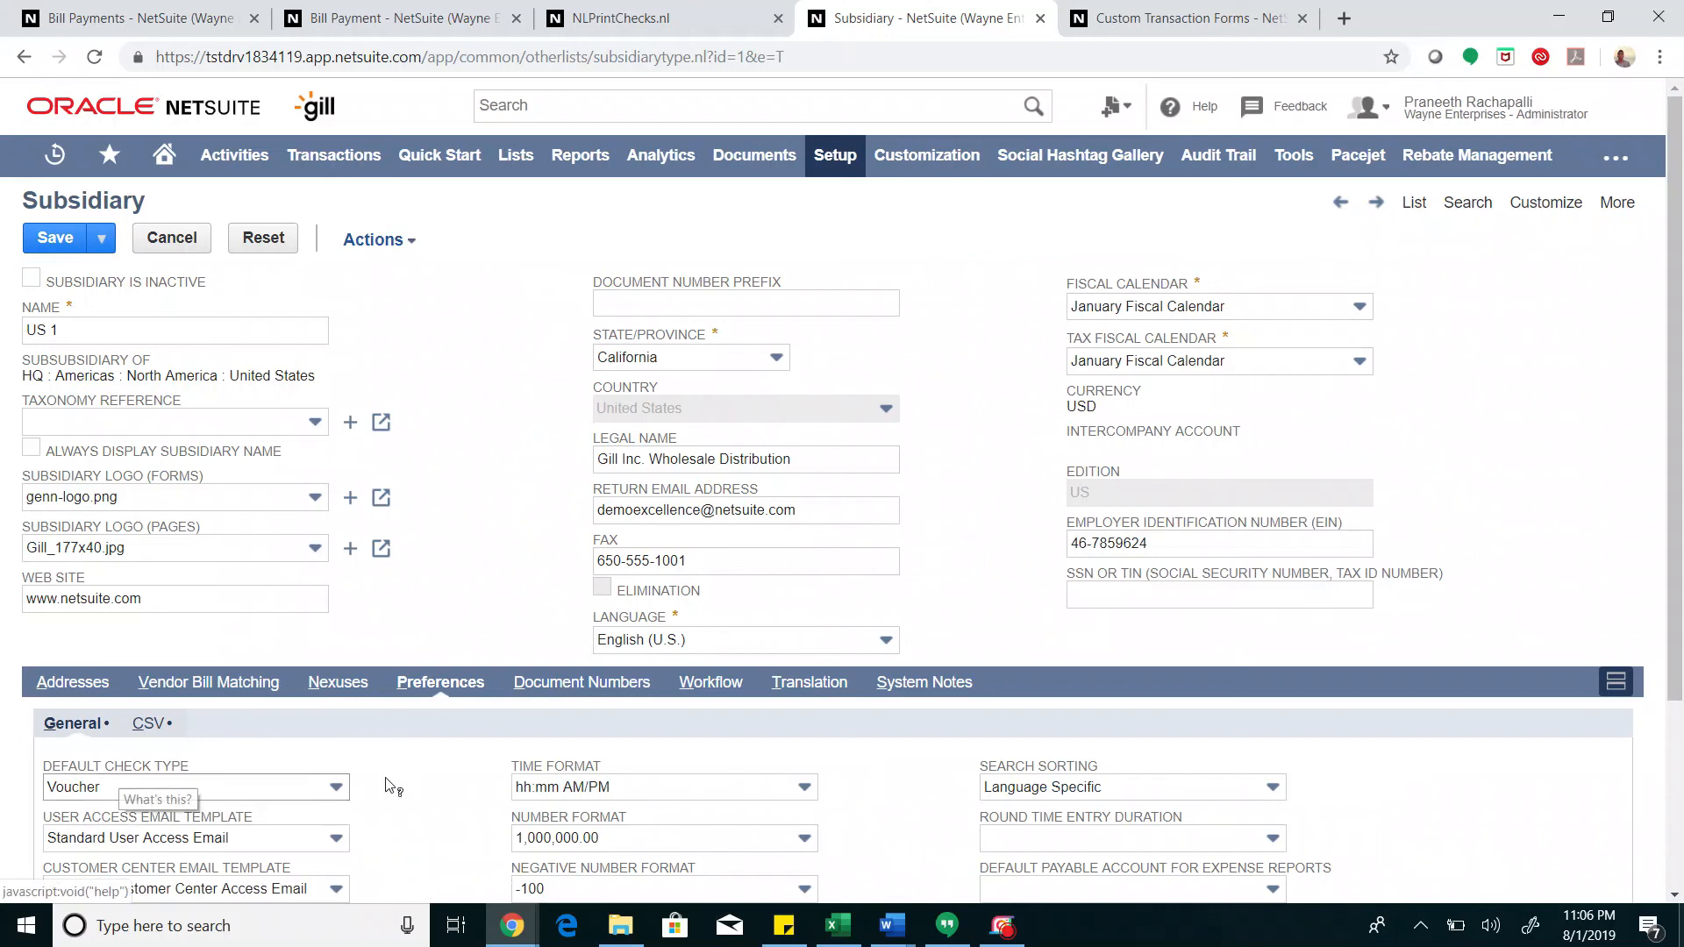
scroll("down", 3)
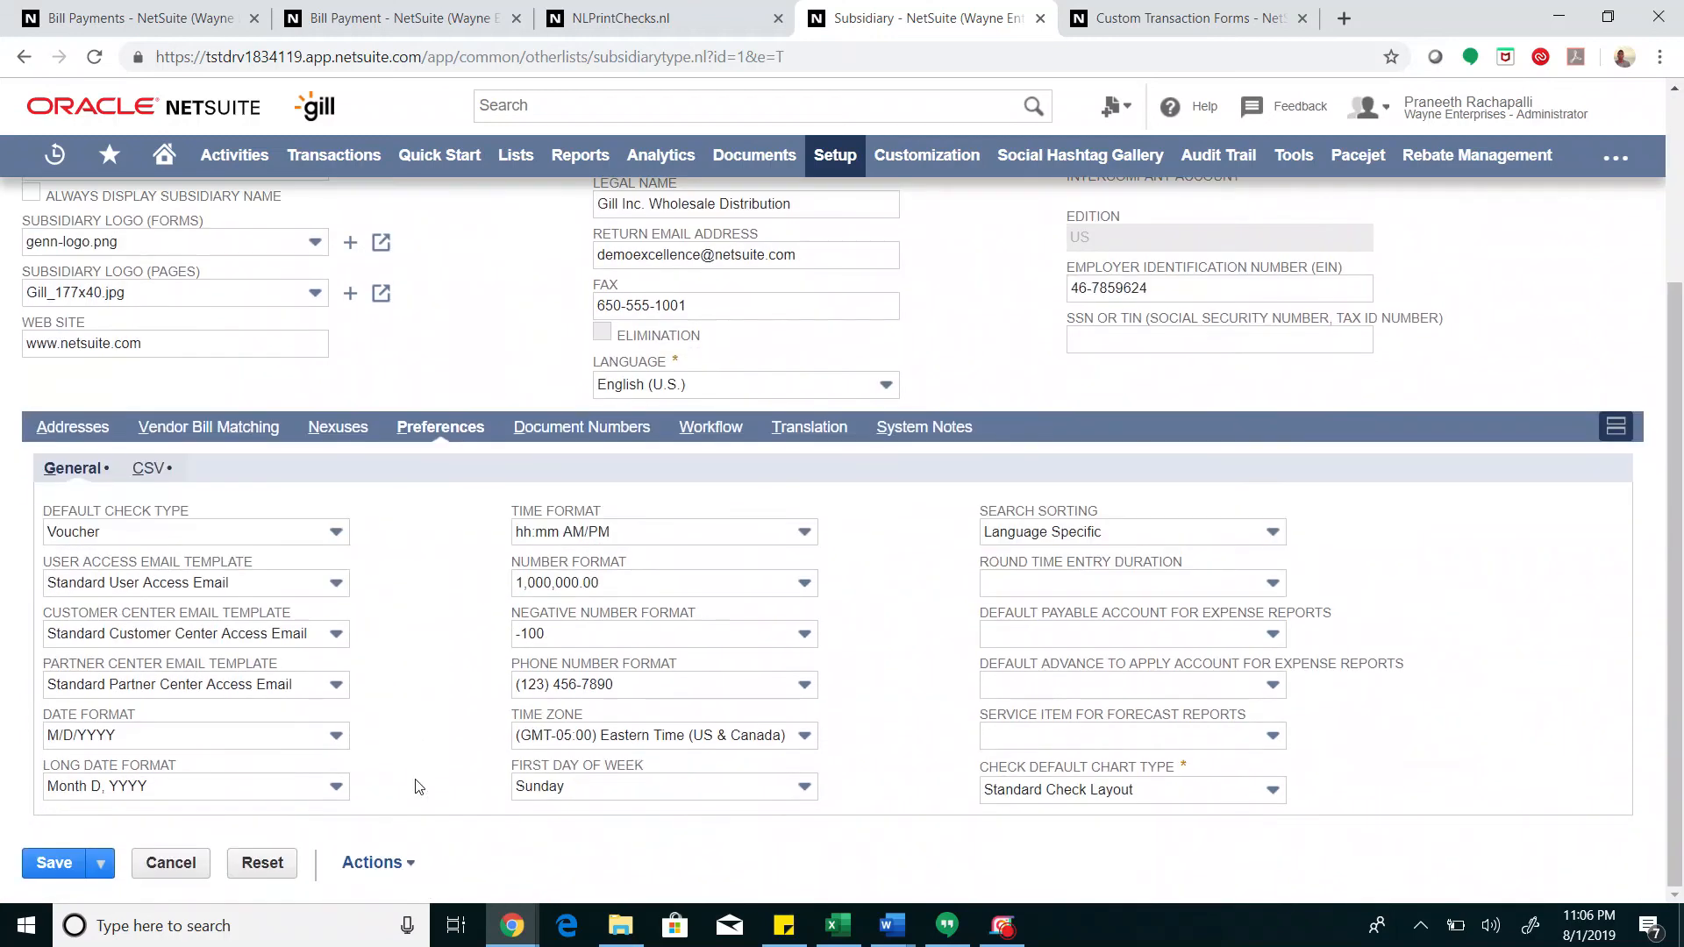
mouse_move(1035, 775)
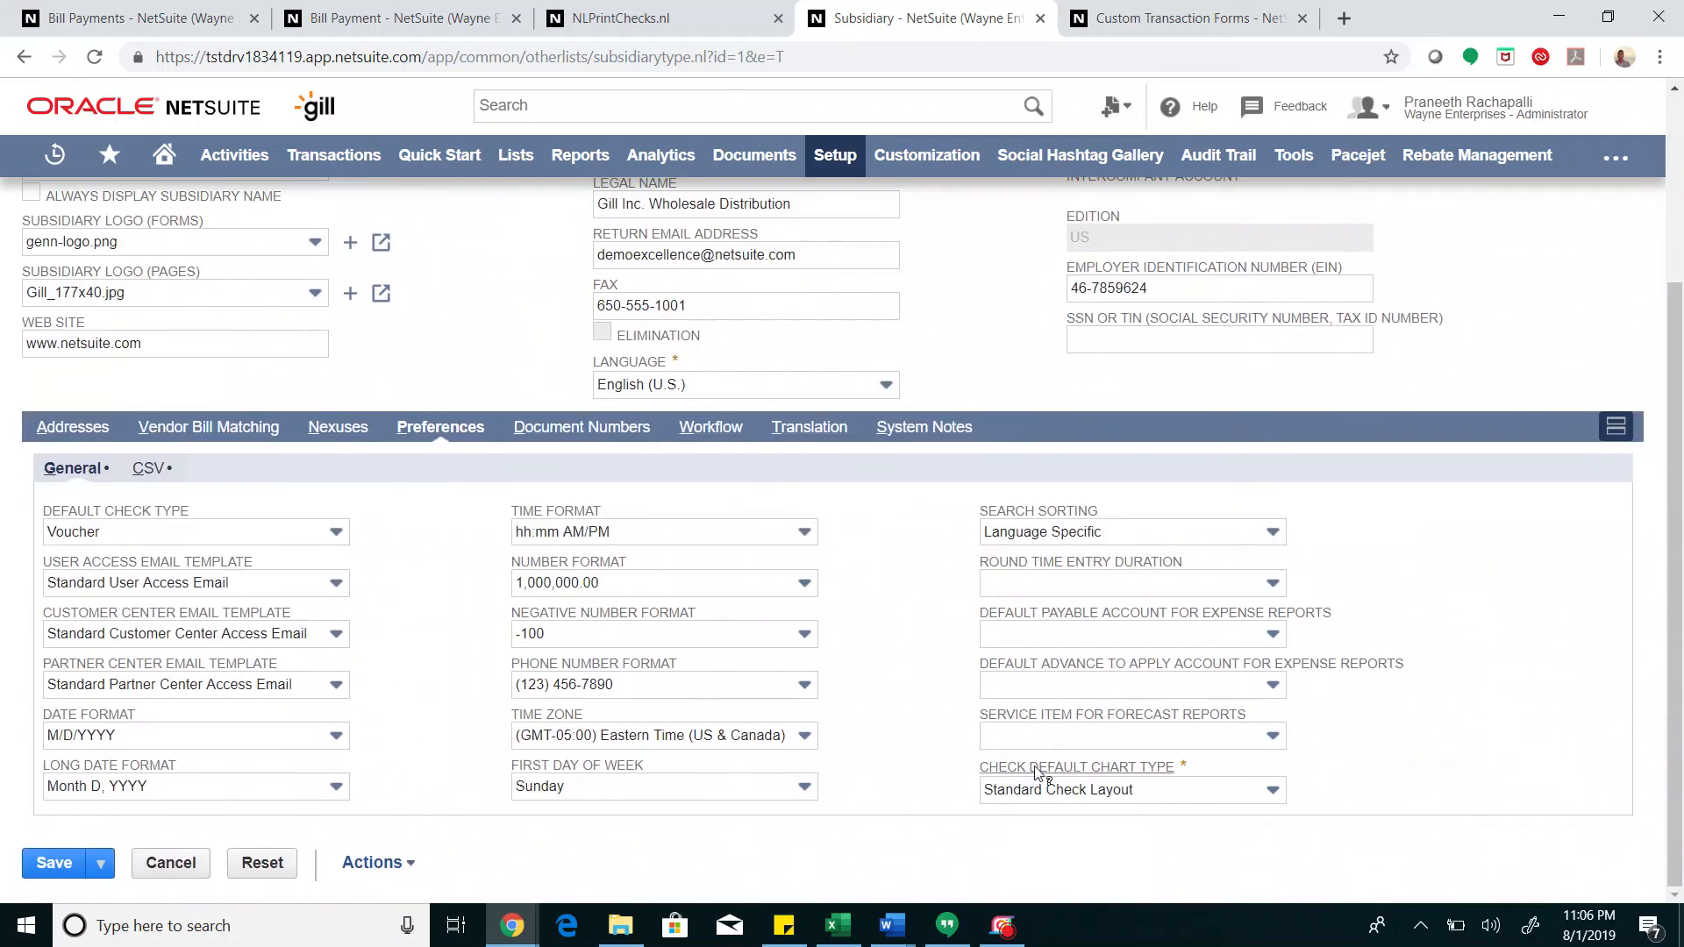
mouse_move(1039, 775)
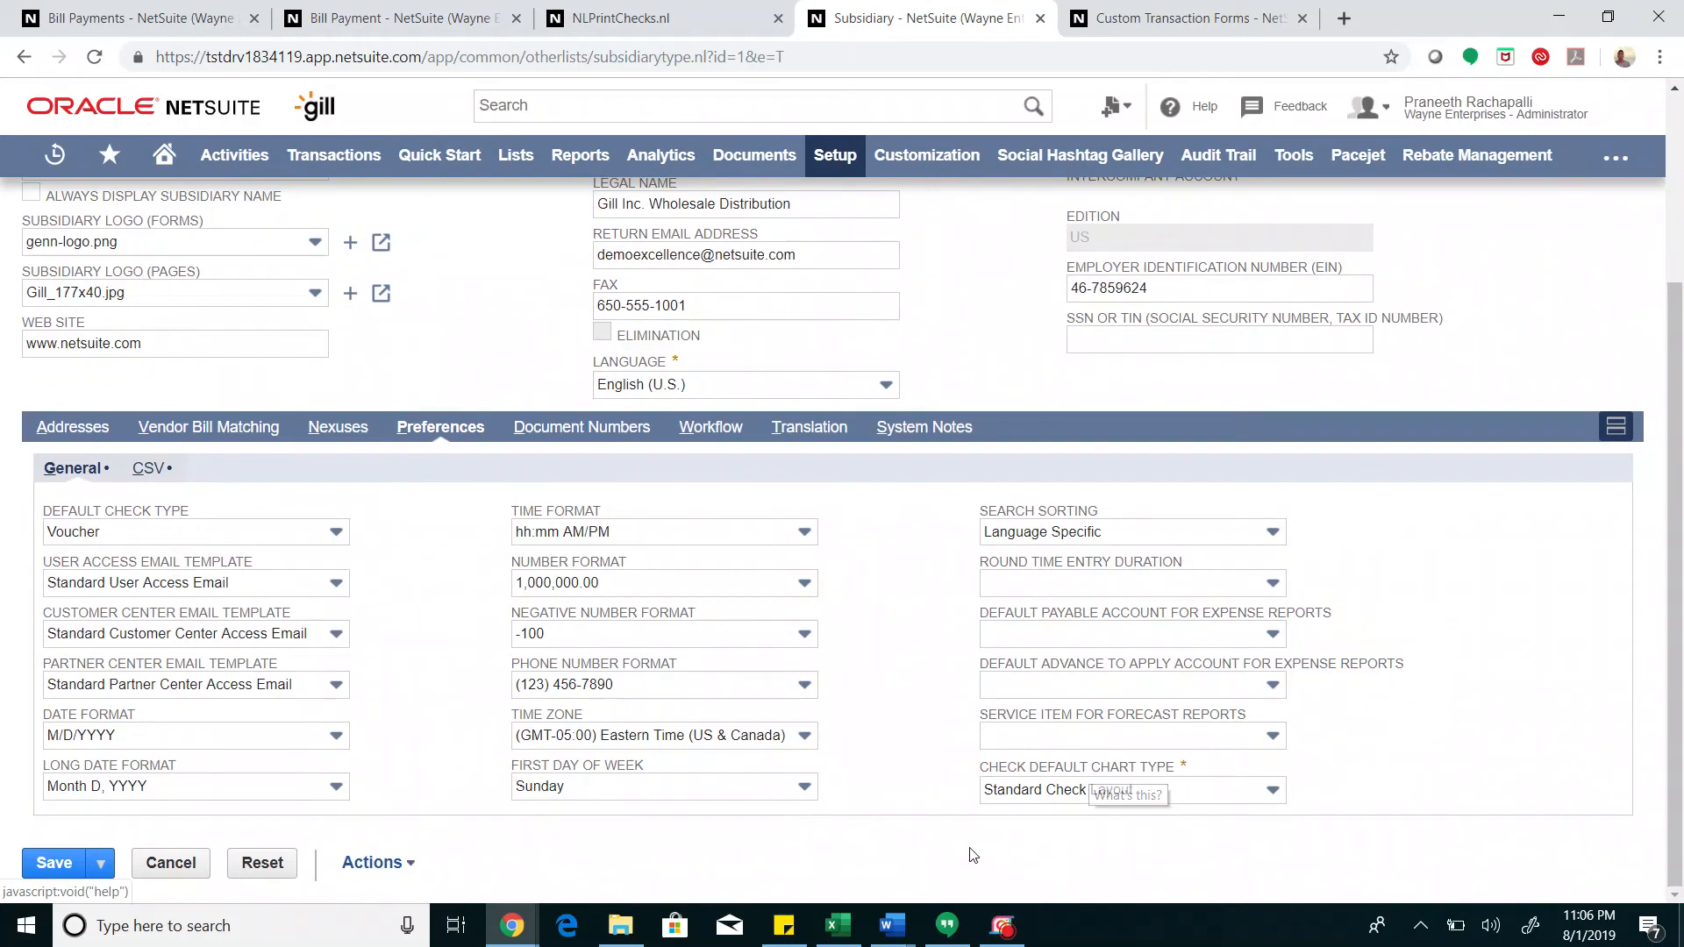
mouse_move(472, 716)
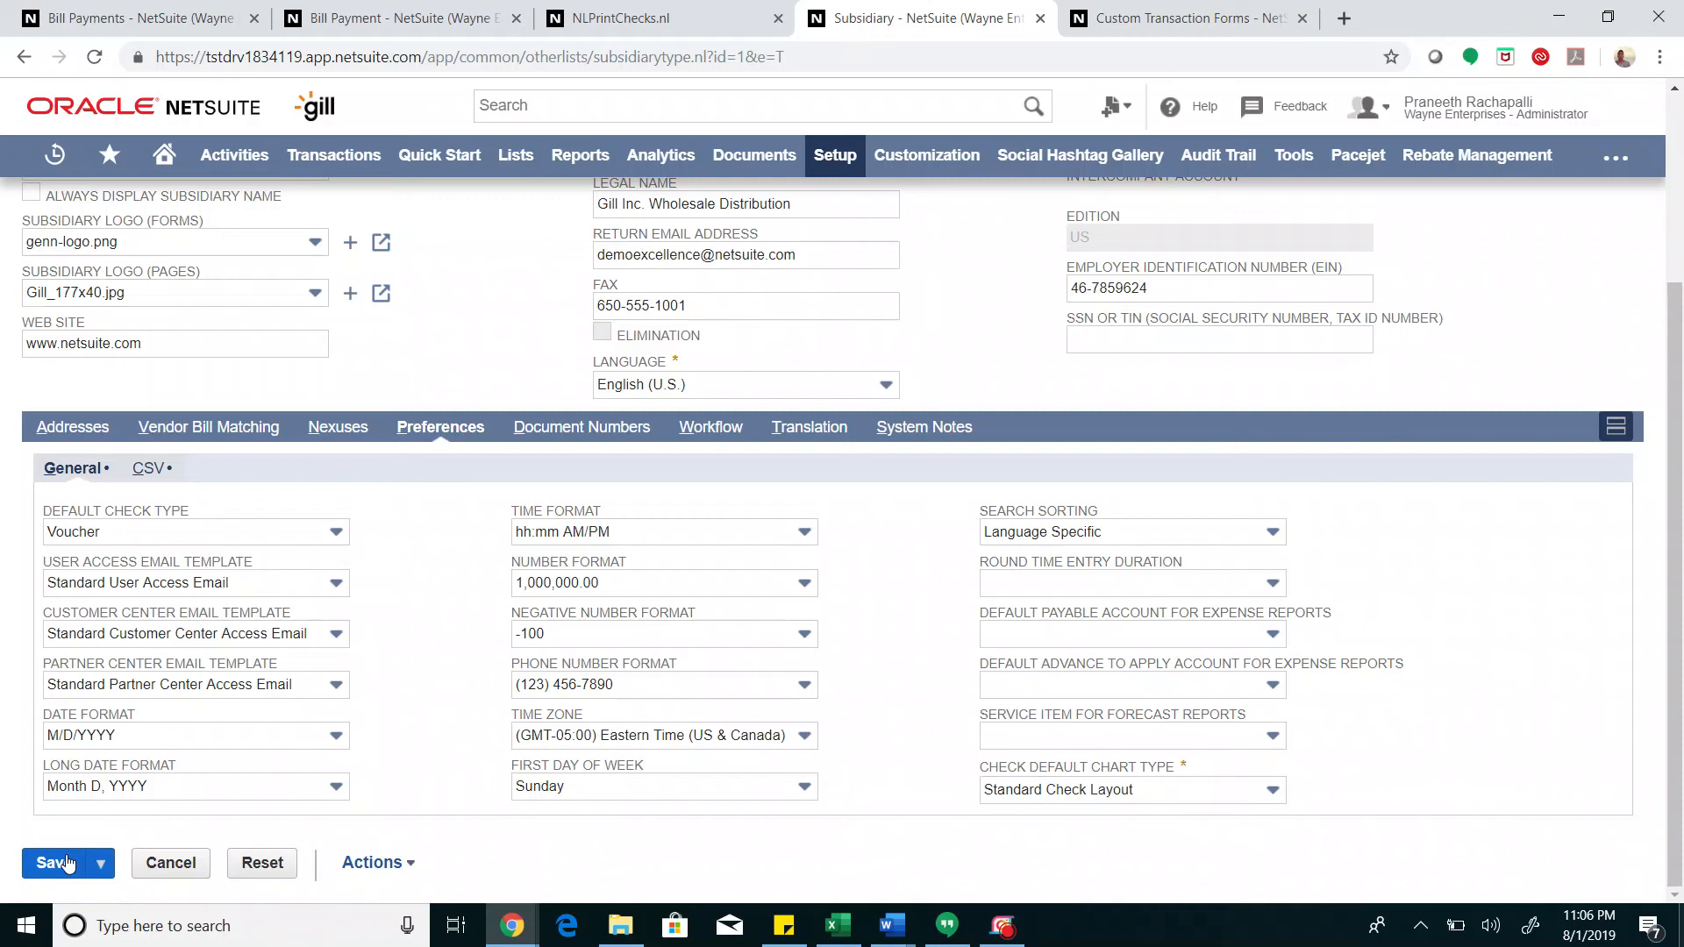
Save the US 1 subsidiary unchanged, confirming the prompt, and go to the Custom Transaction Forms list
left_click(52, 863)
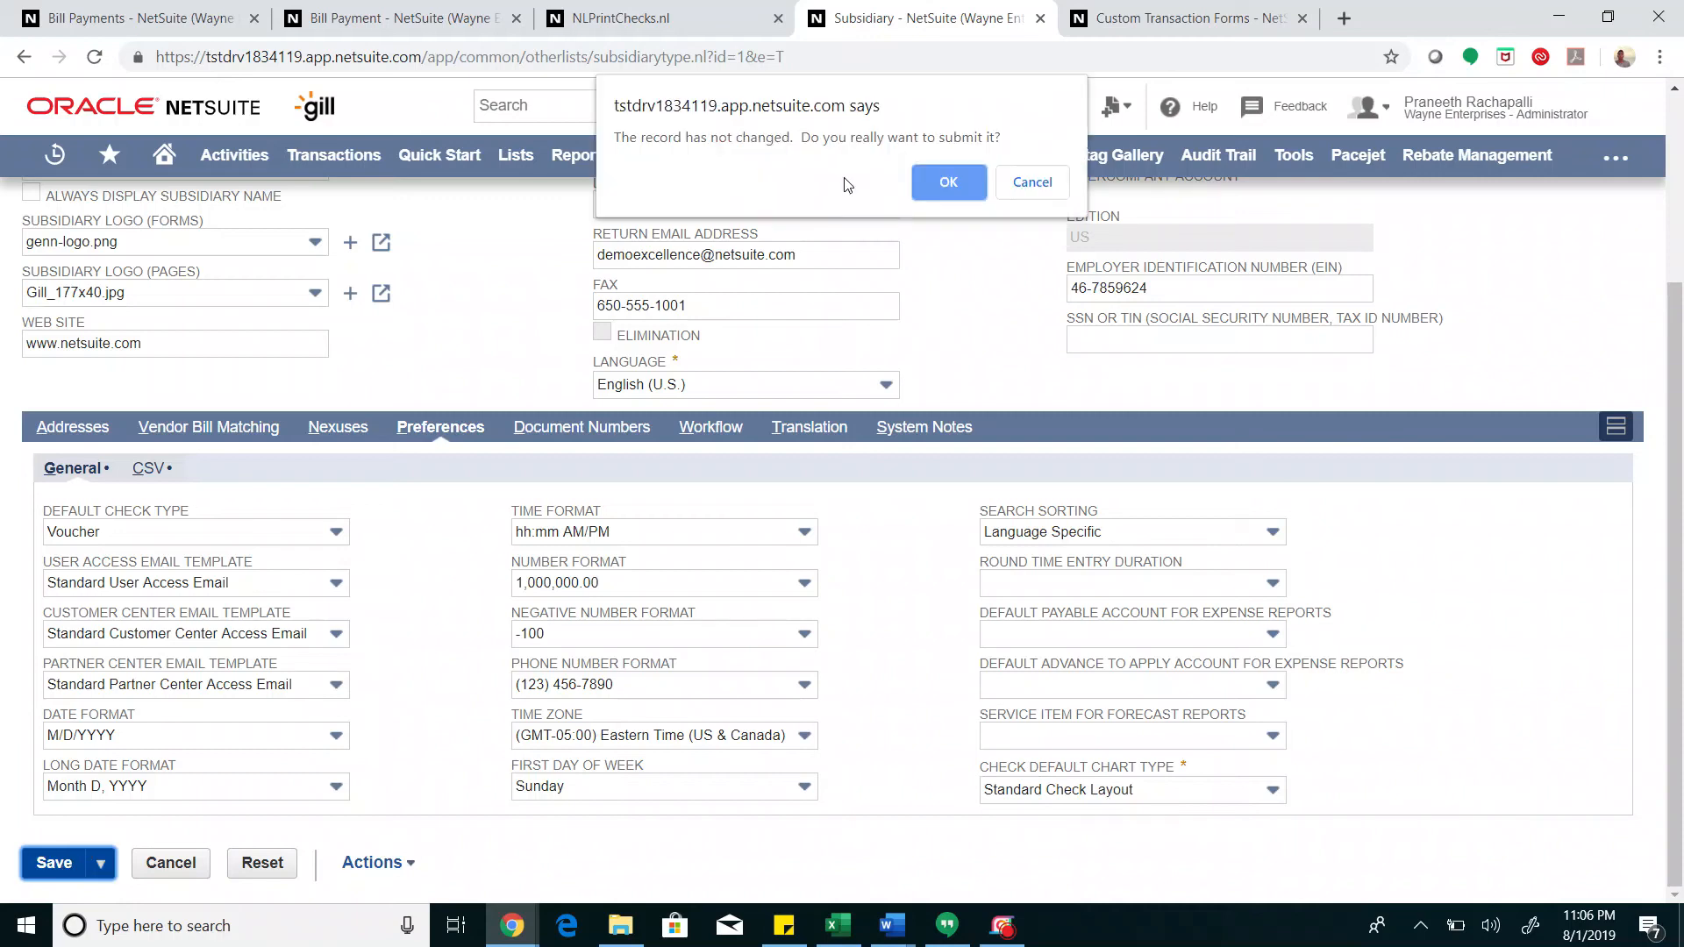
left_click(947, 181)
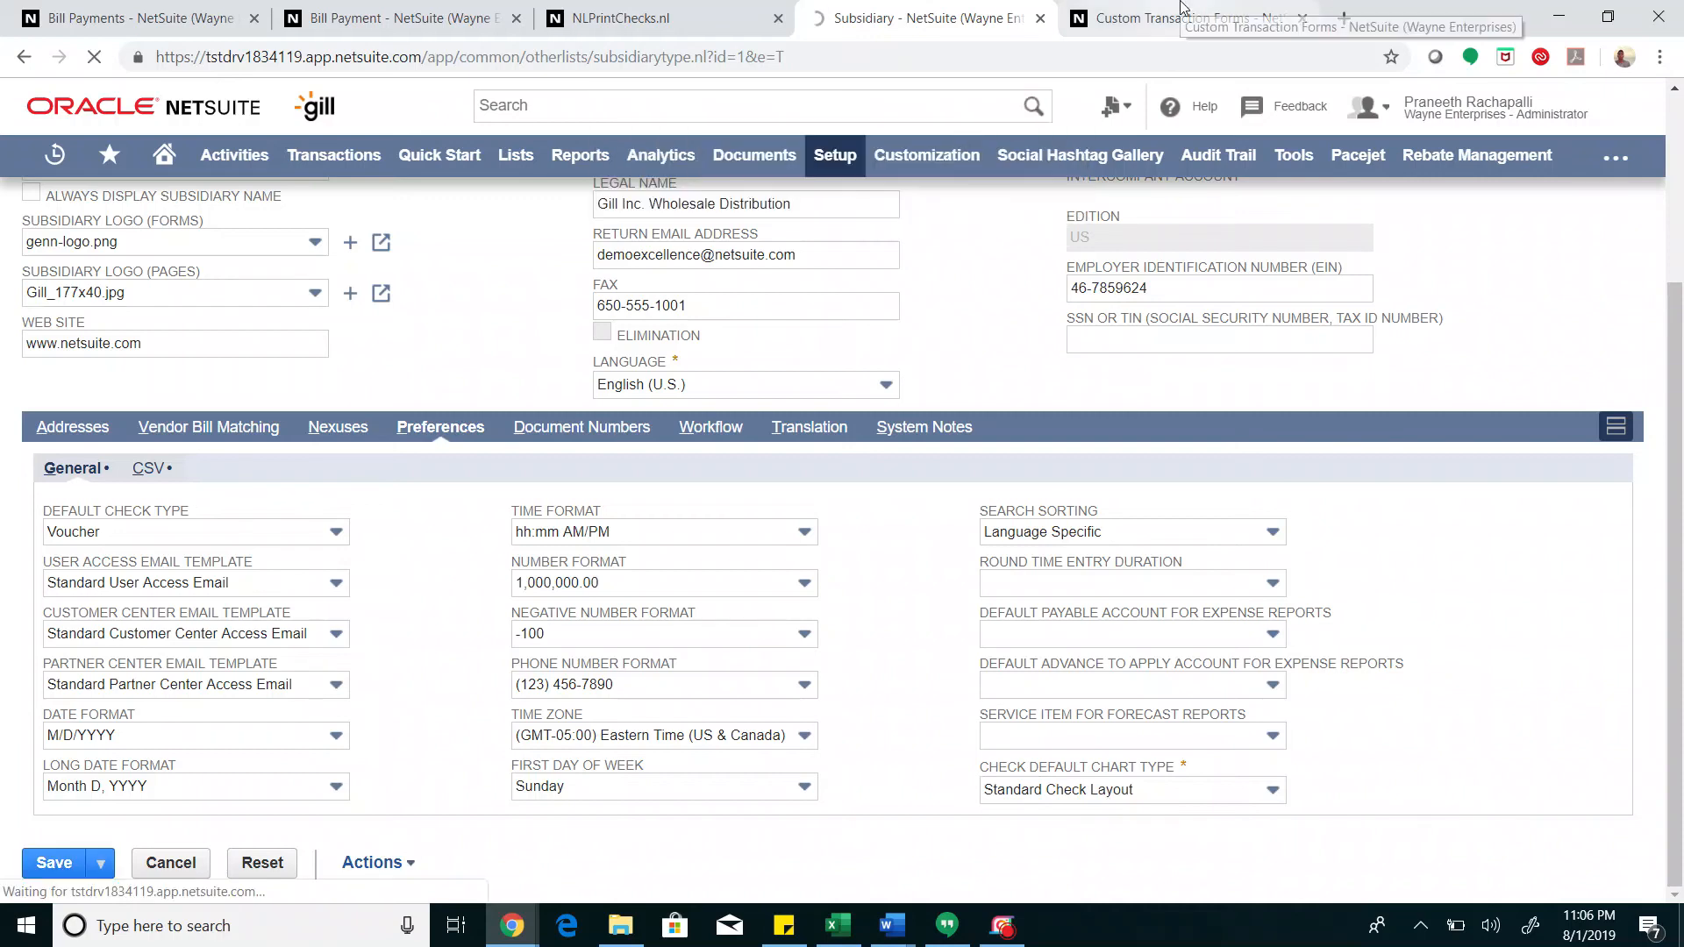
left_click(1183, 17)
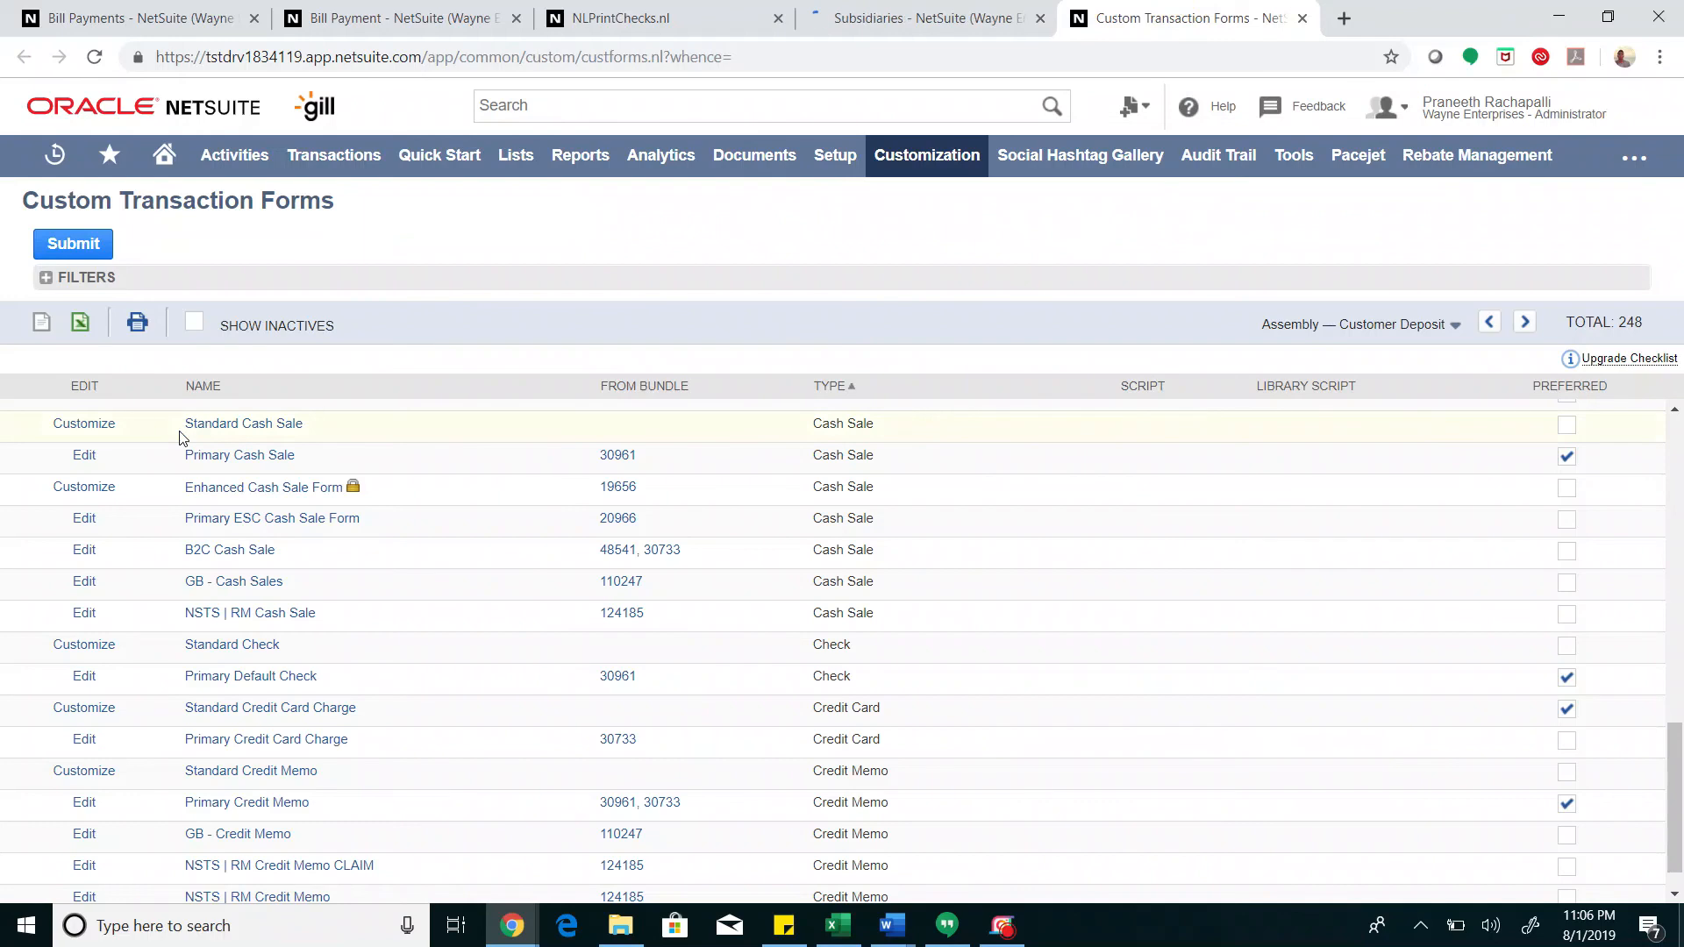
mouse_move(558, 533)
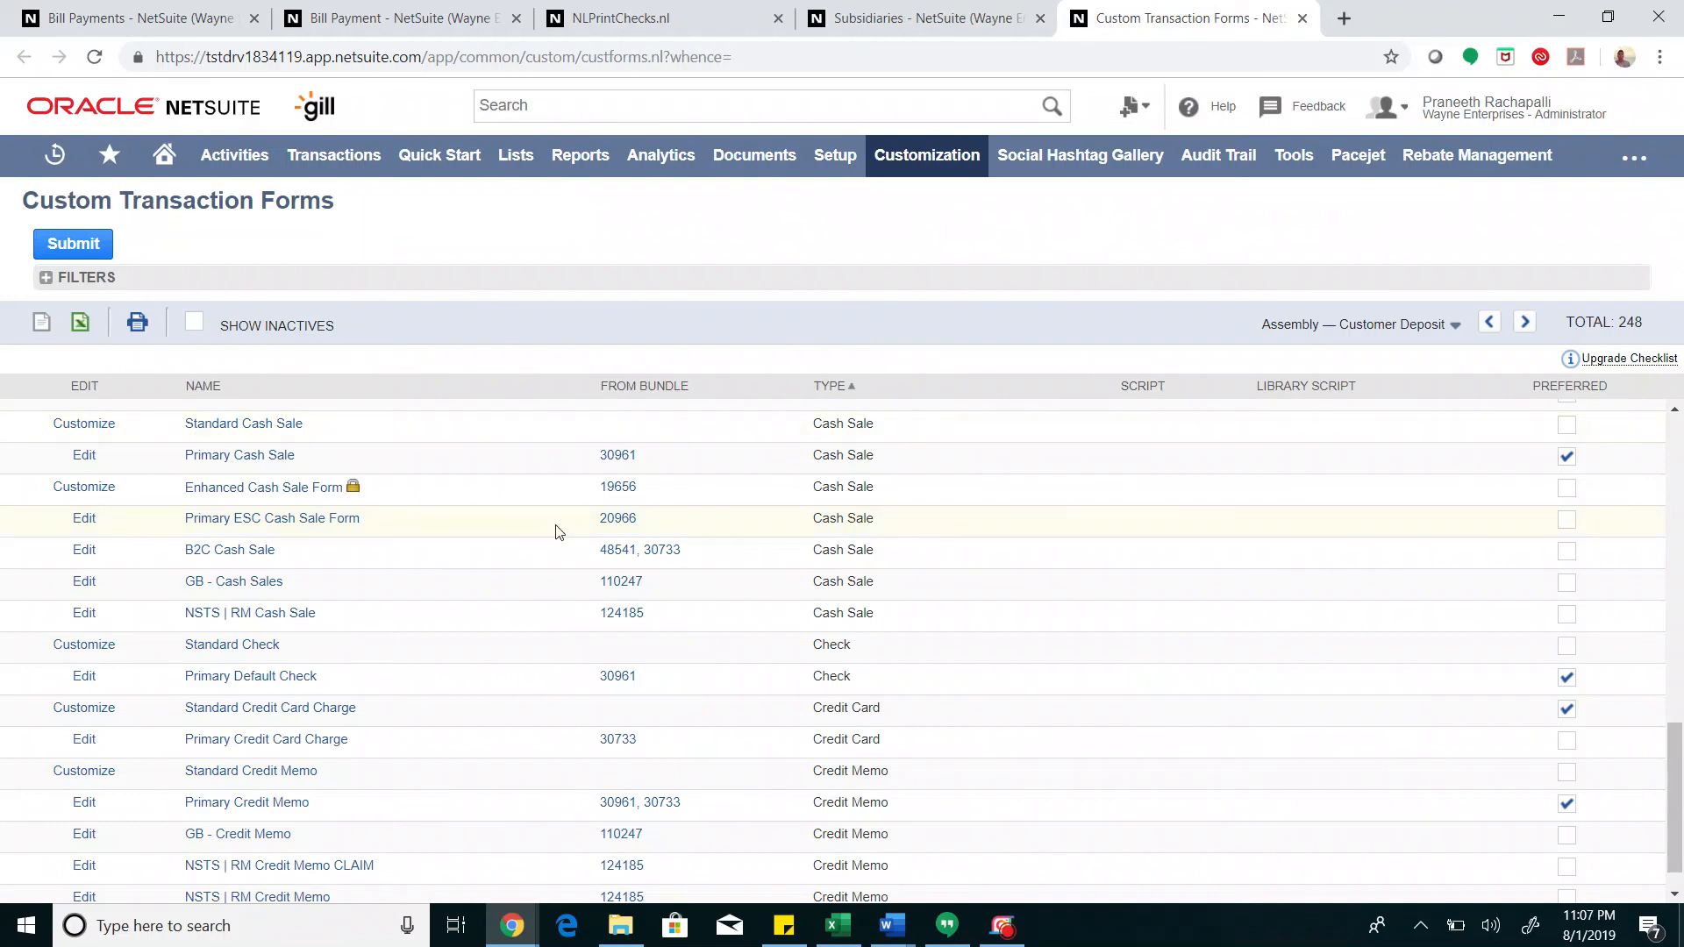
mouse_move(597, 689)
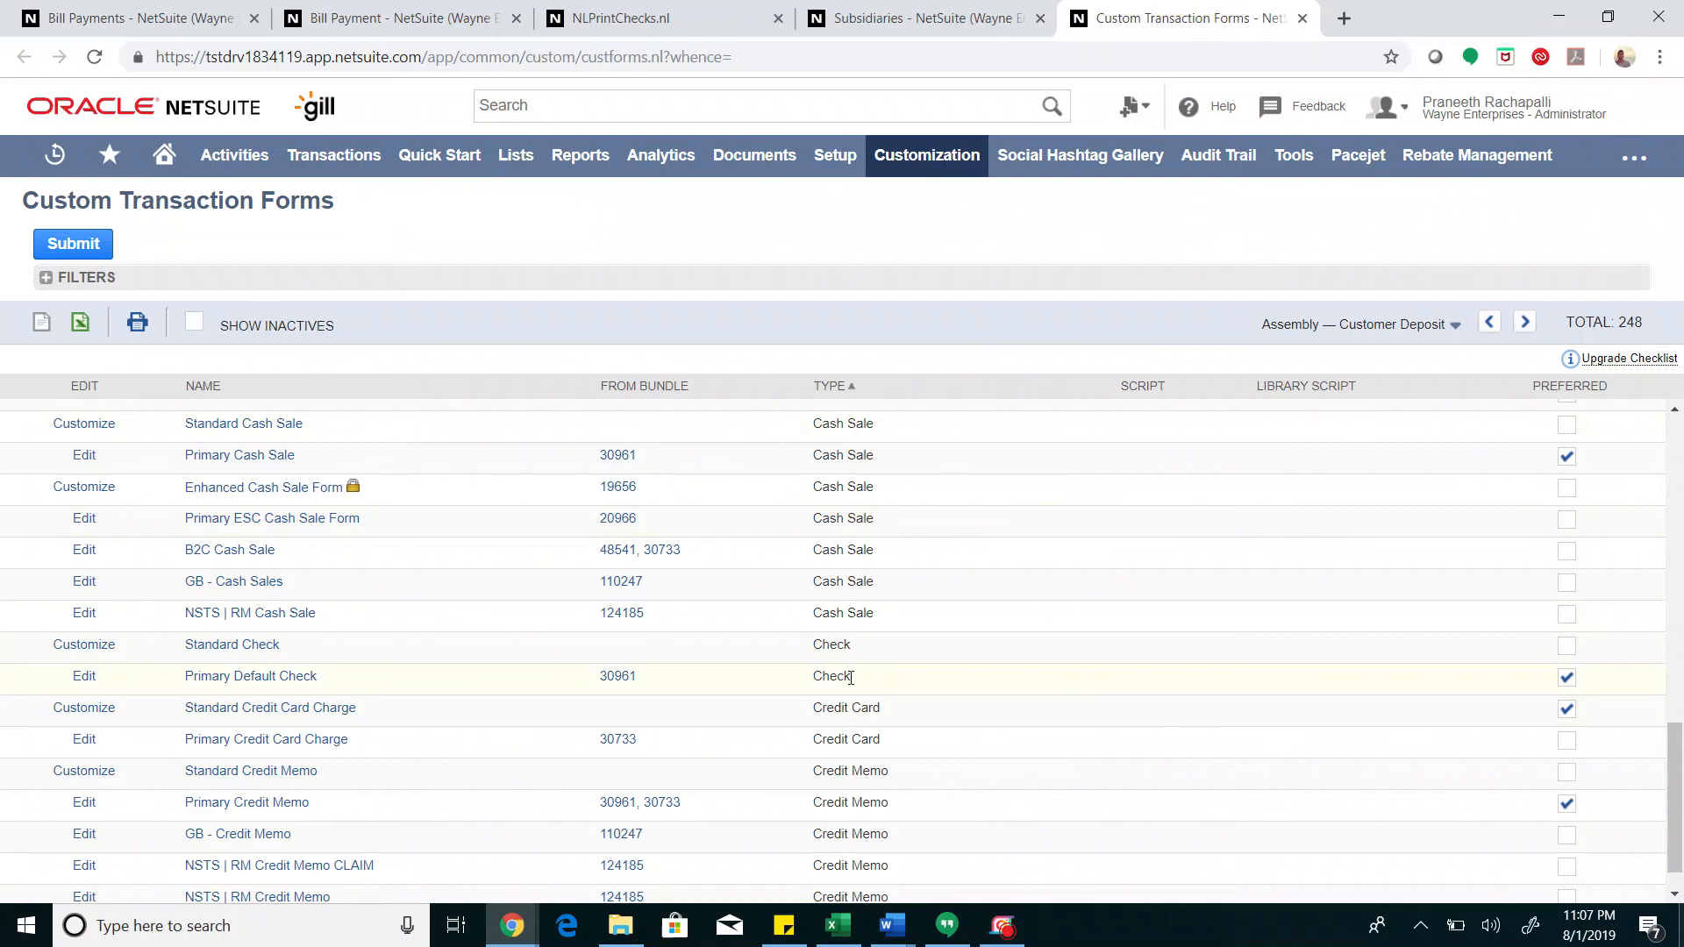
Edit the Primary Default Check form and set its printing type to Basic instead of Advanced
left_click(84, 677)
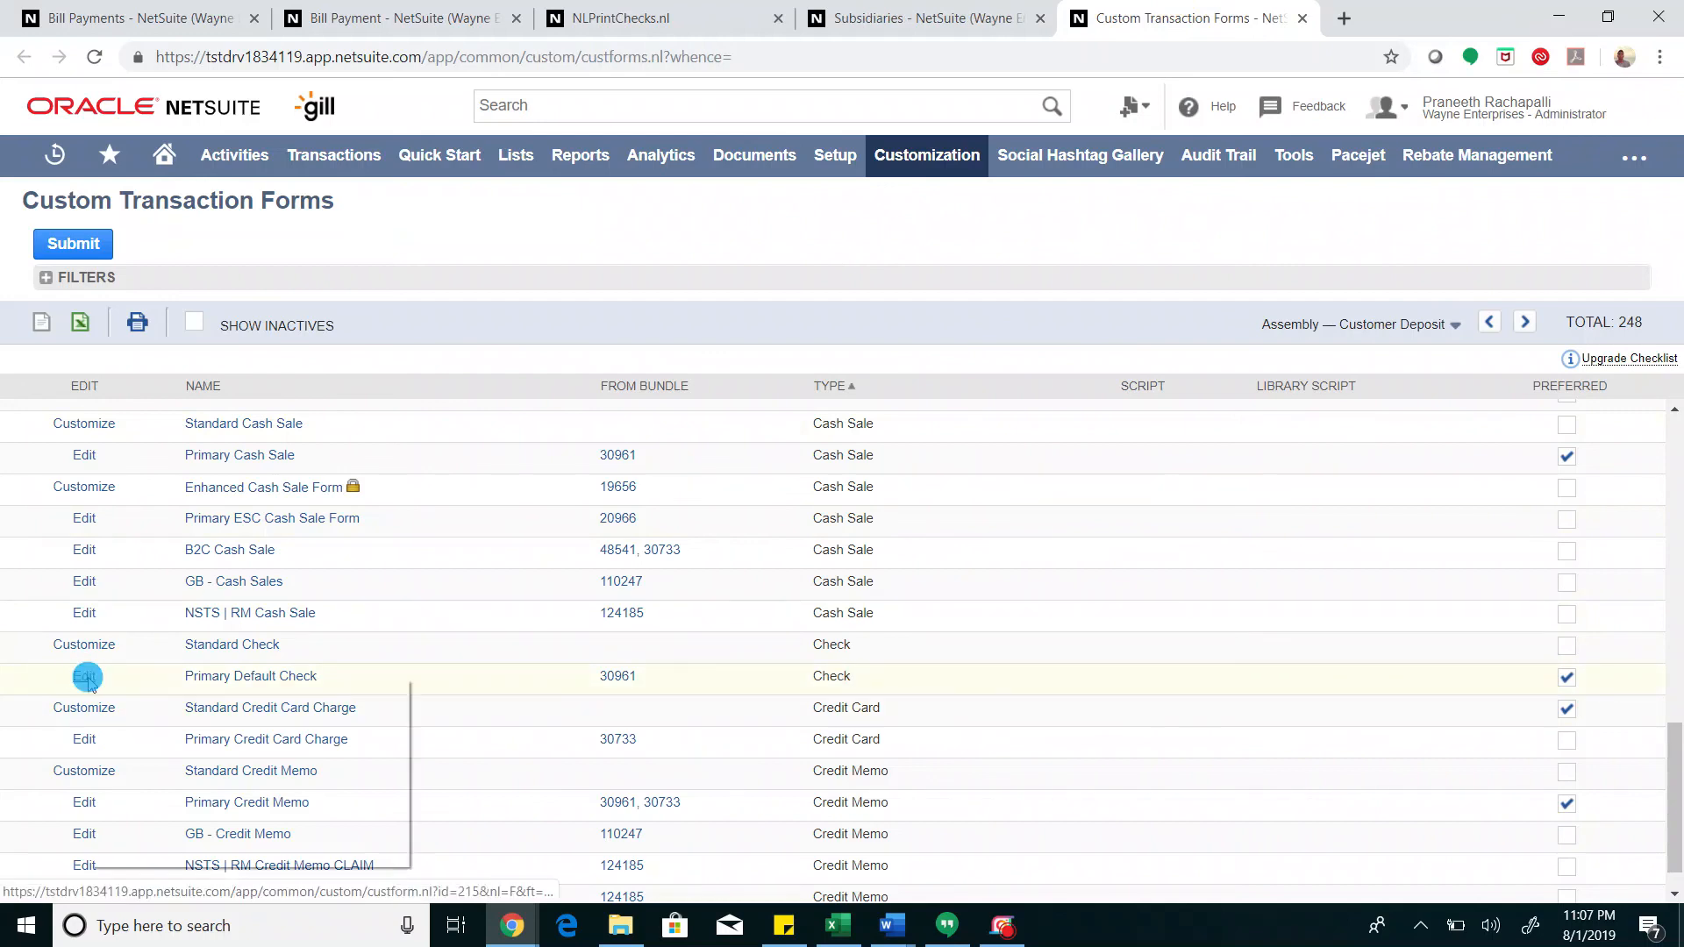
left_click(84, 678)
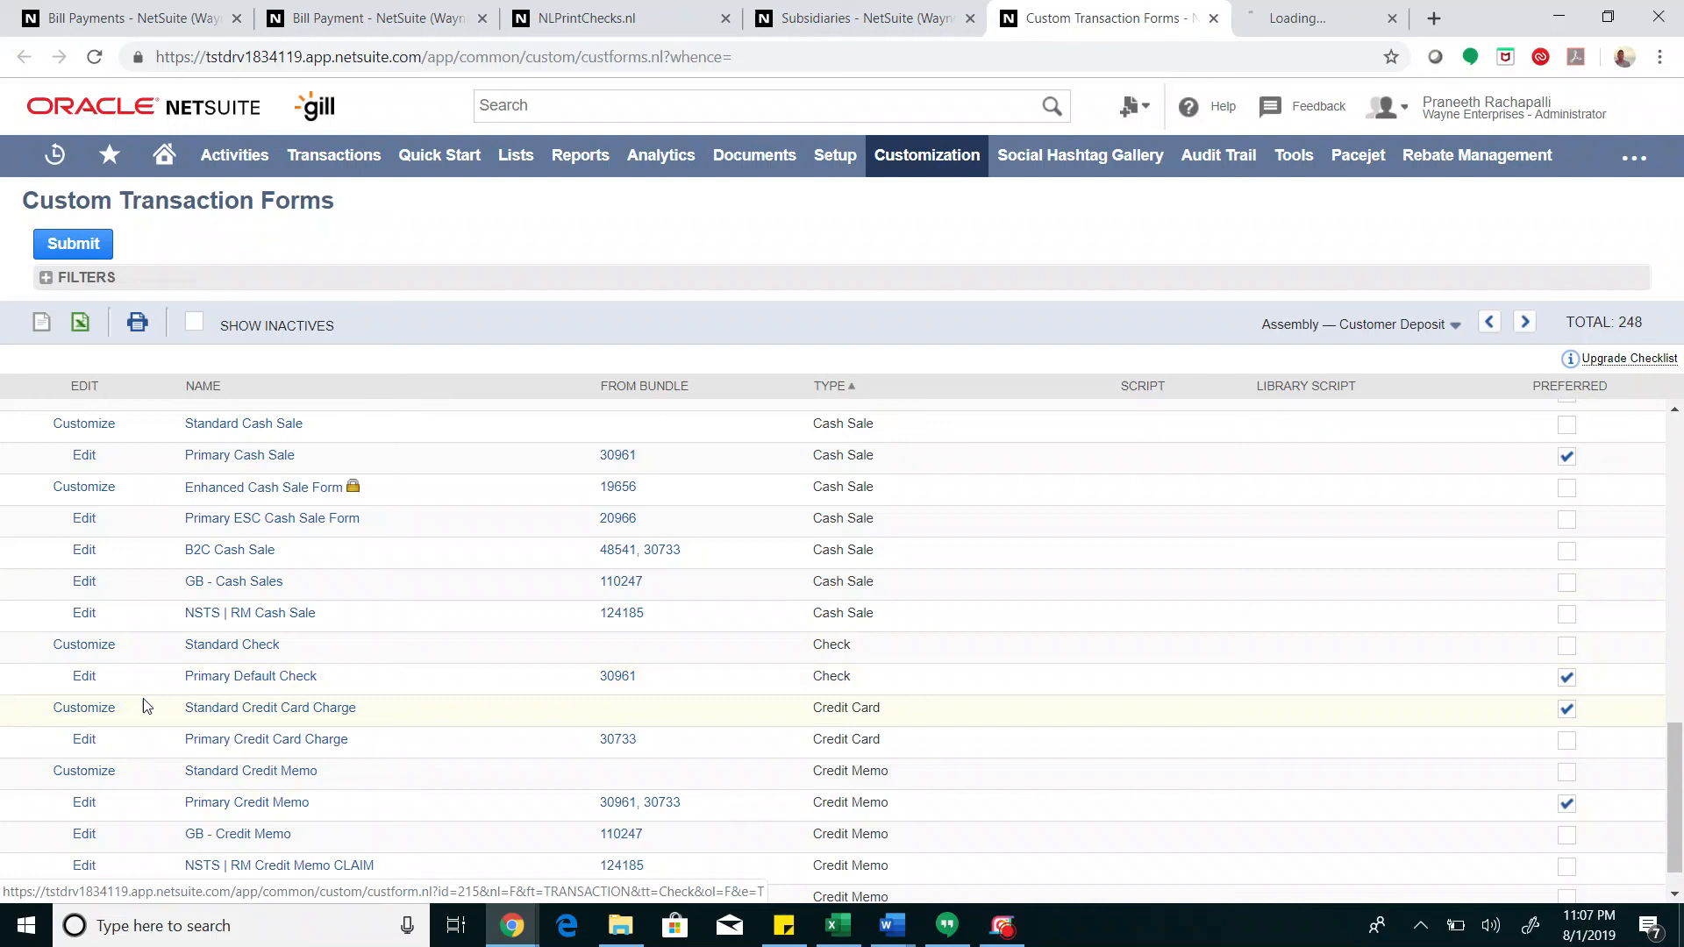
left_click(84, 677)
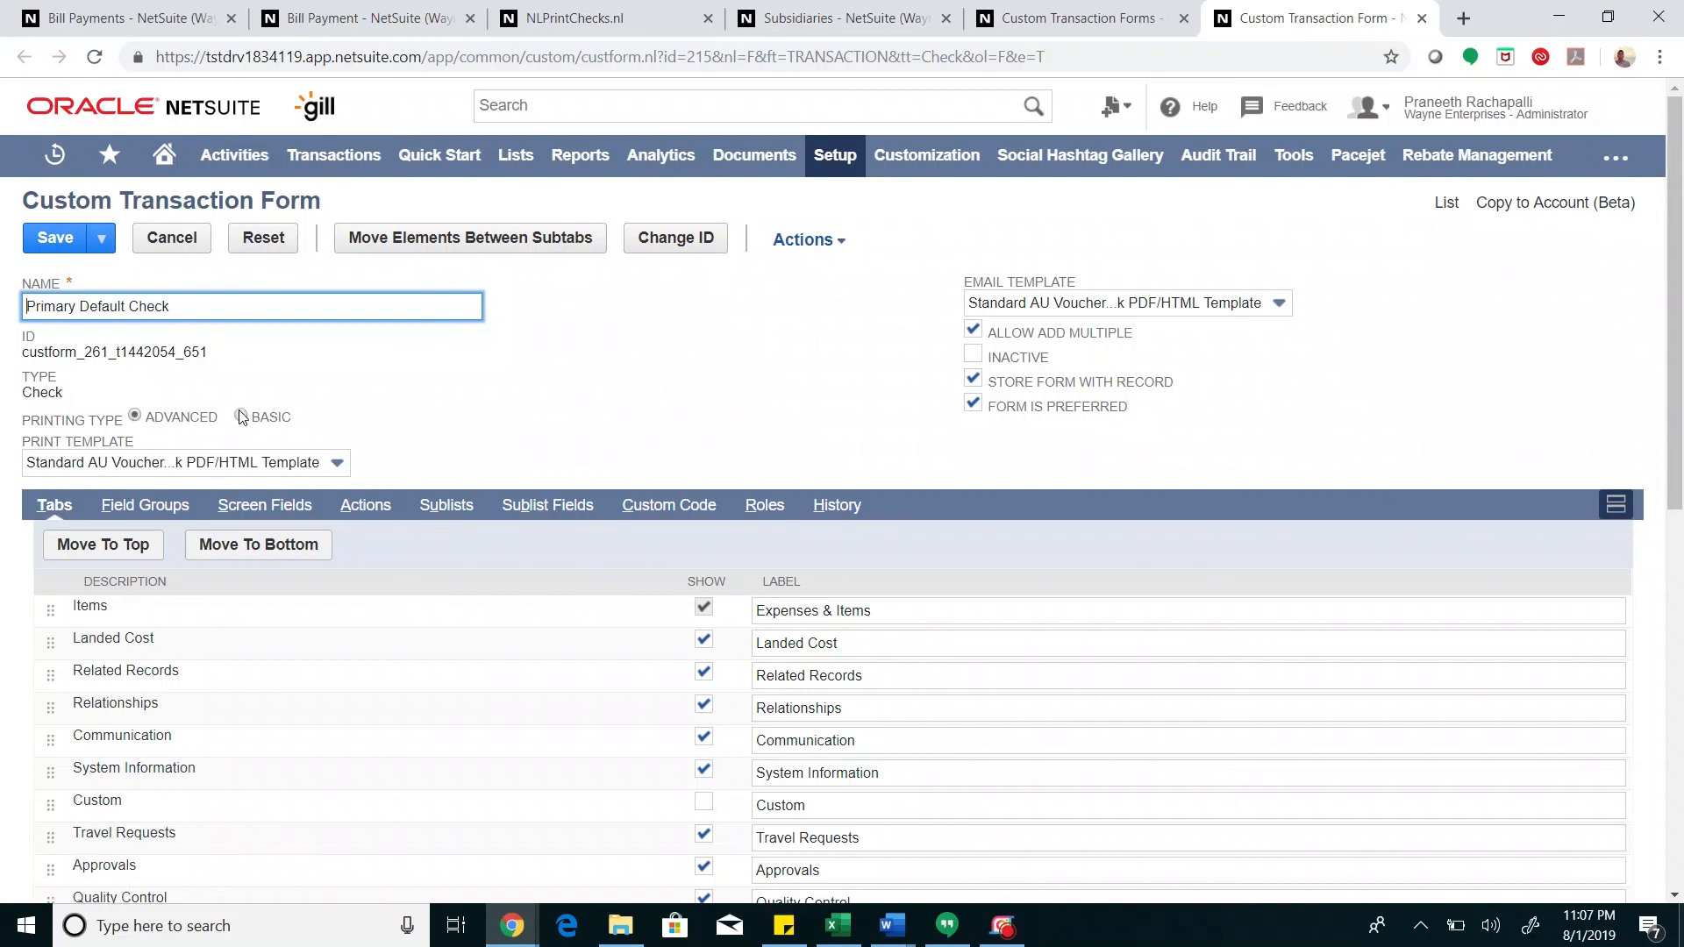
left_click(241, 417)
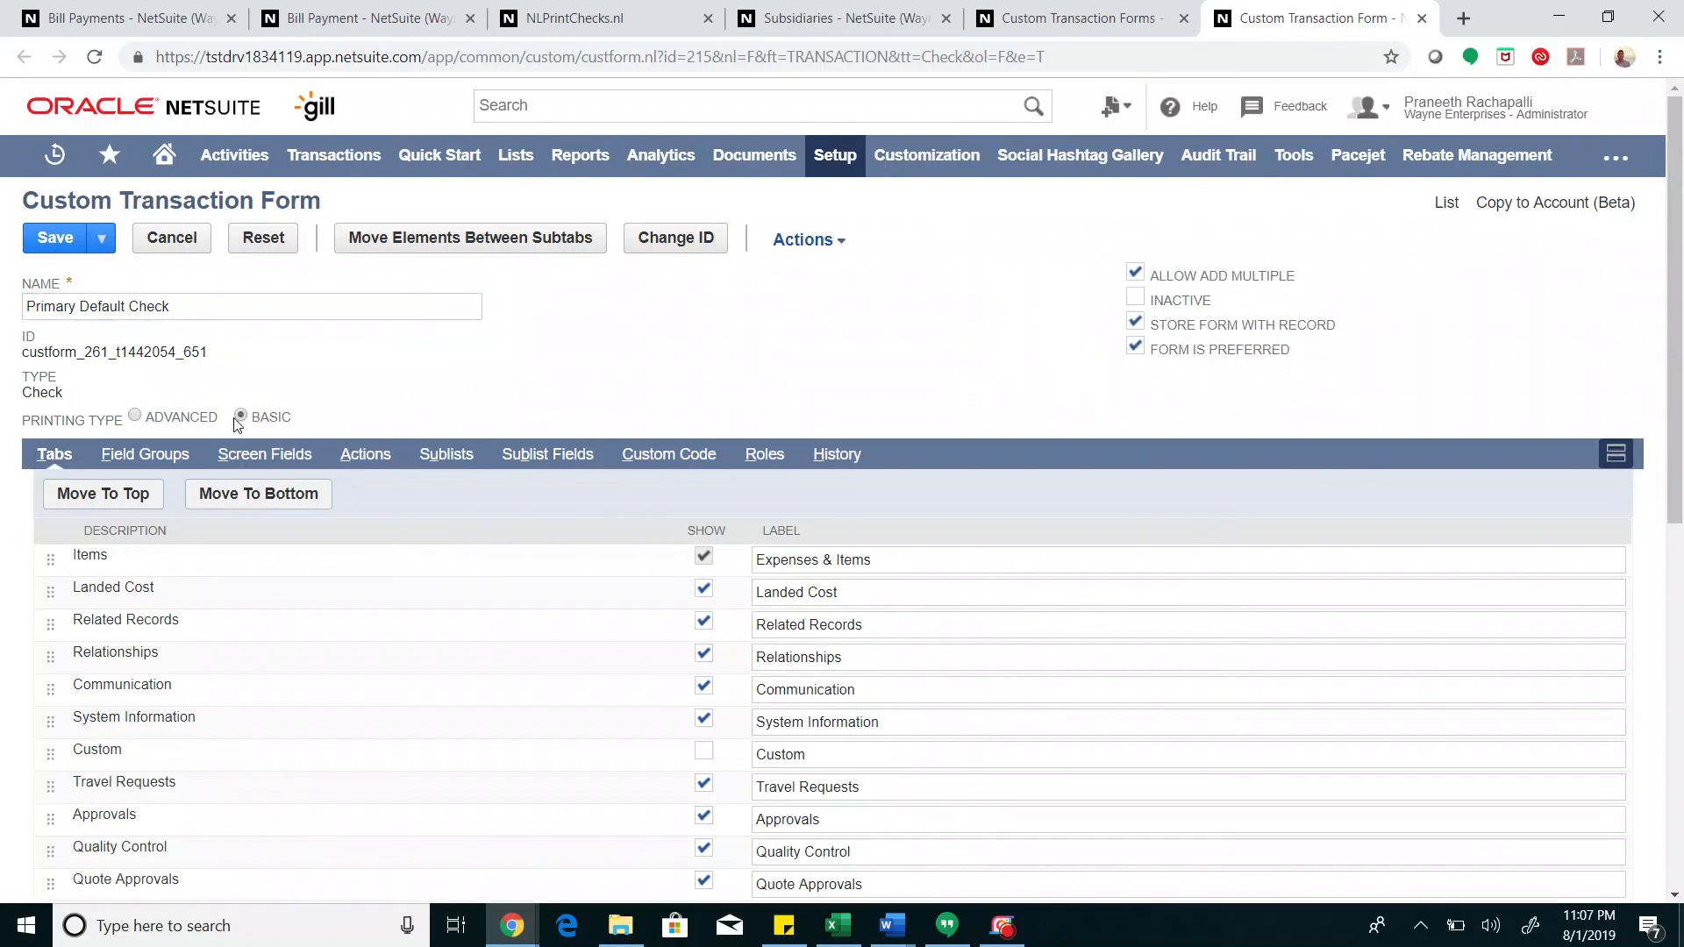
Save the Primary Default Check form with Basic printing and return to the Subsidiaries list
left_click(54, 239)
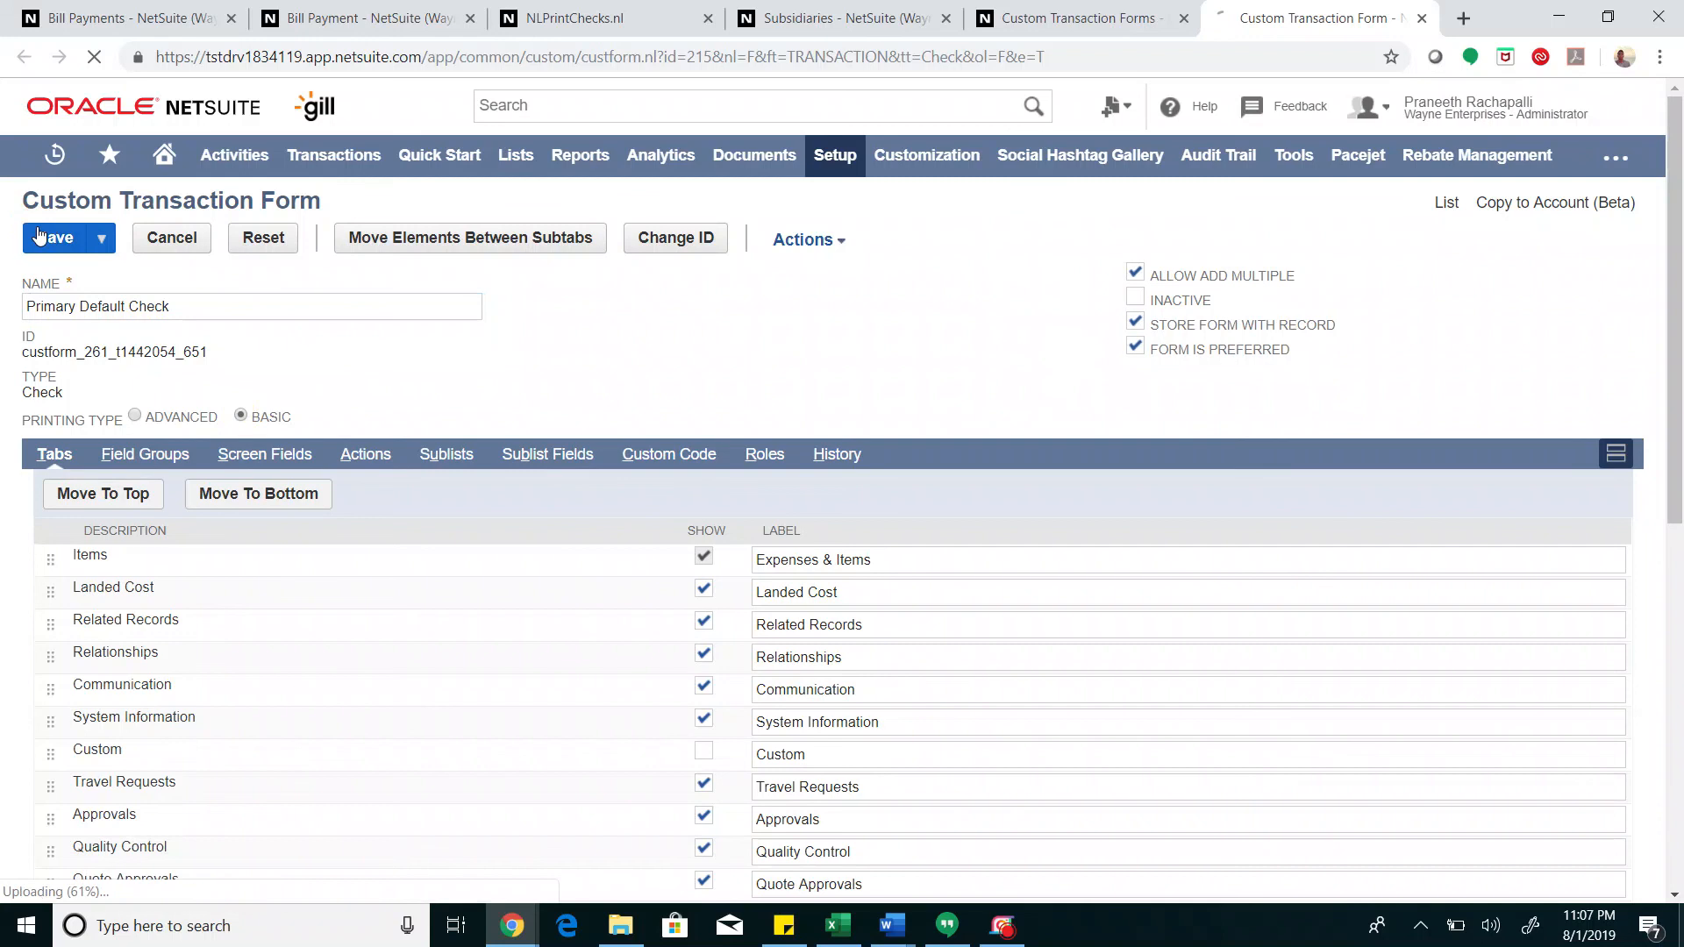
left_click(52, 239)
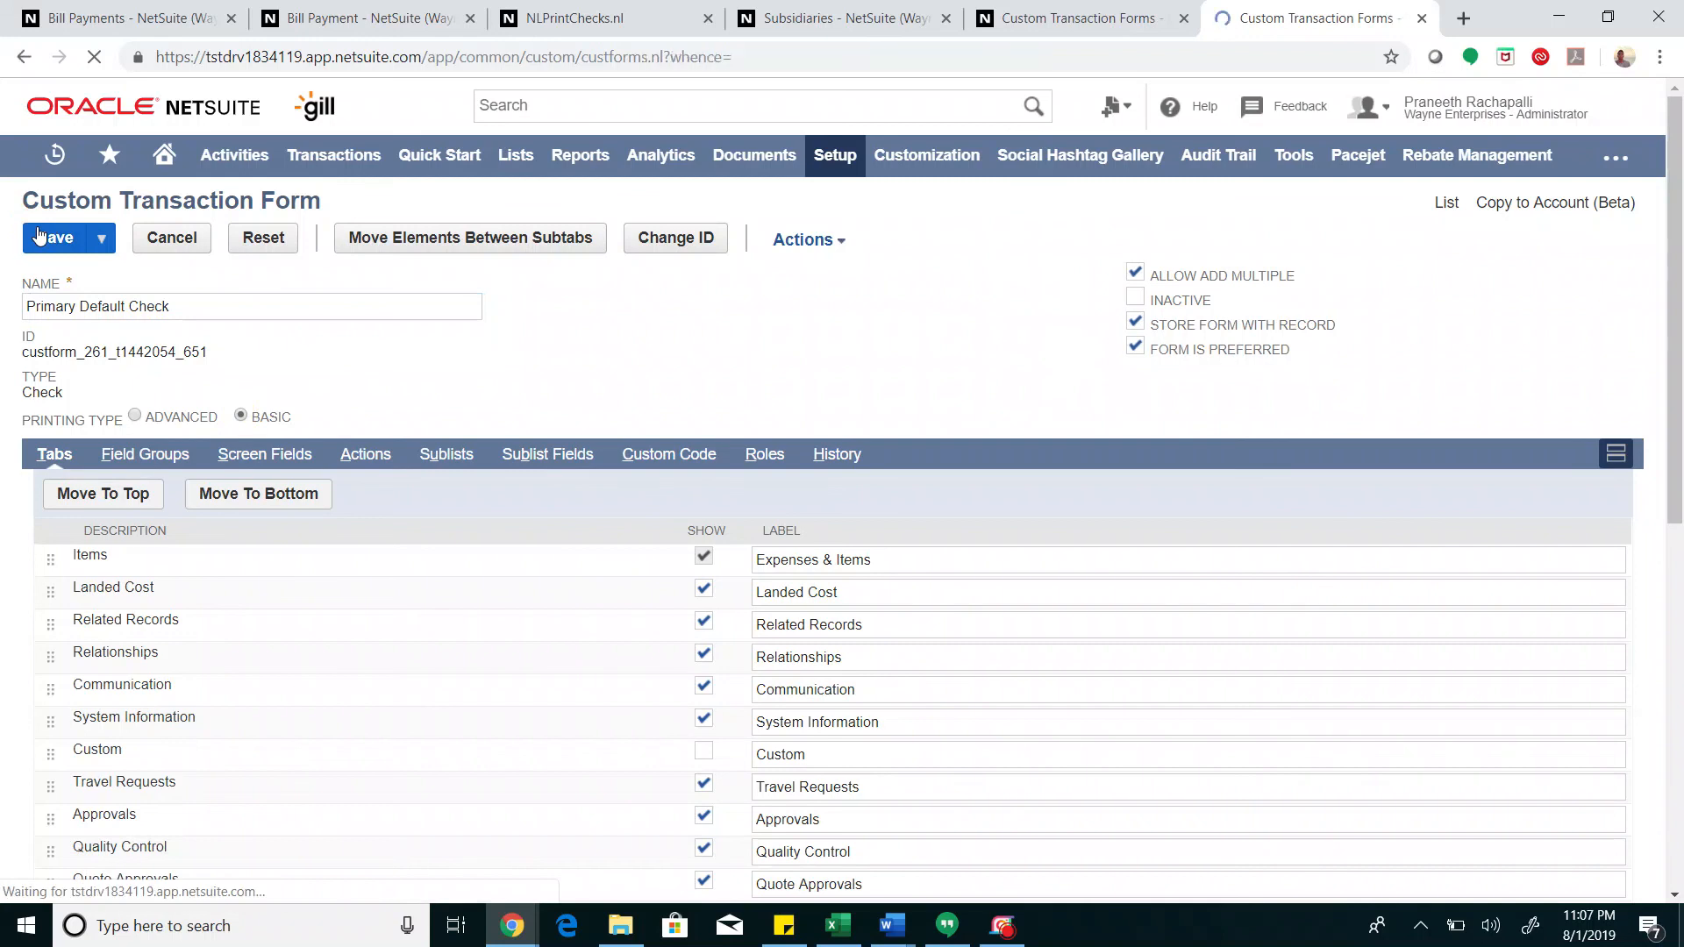
left_click(842, 17)
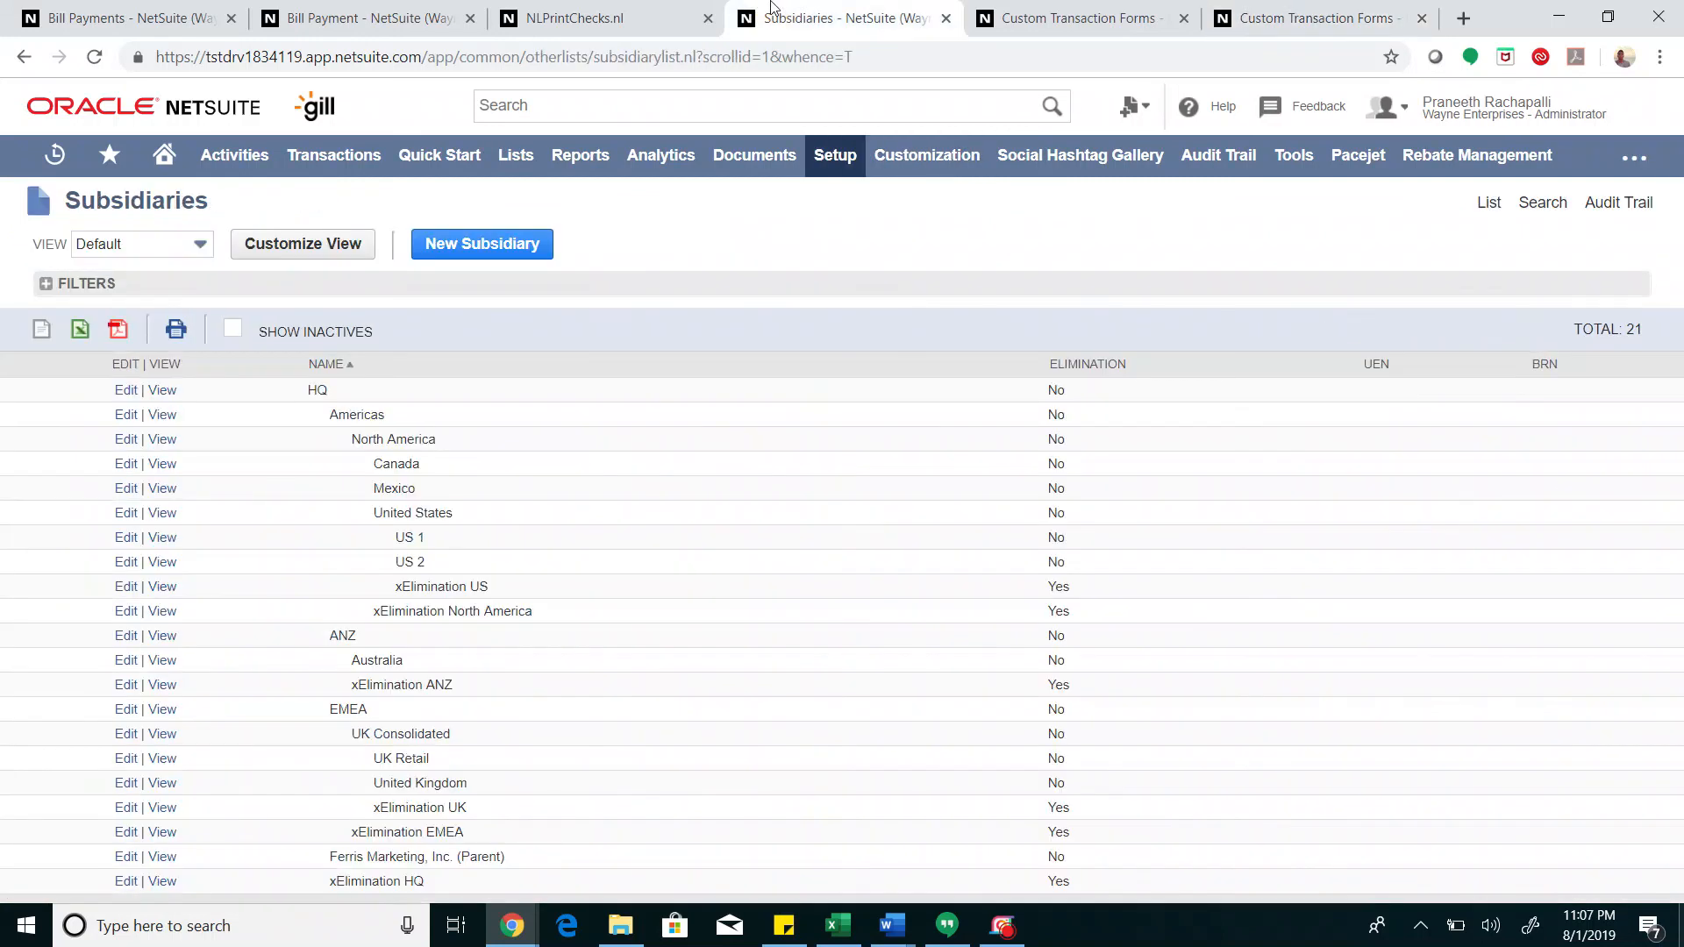
Save & Print bill payment 2137 to Alexander Valley Vineyards, confirming it unchanged, and view the check print preview
left_click(357, 17)
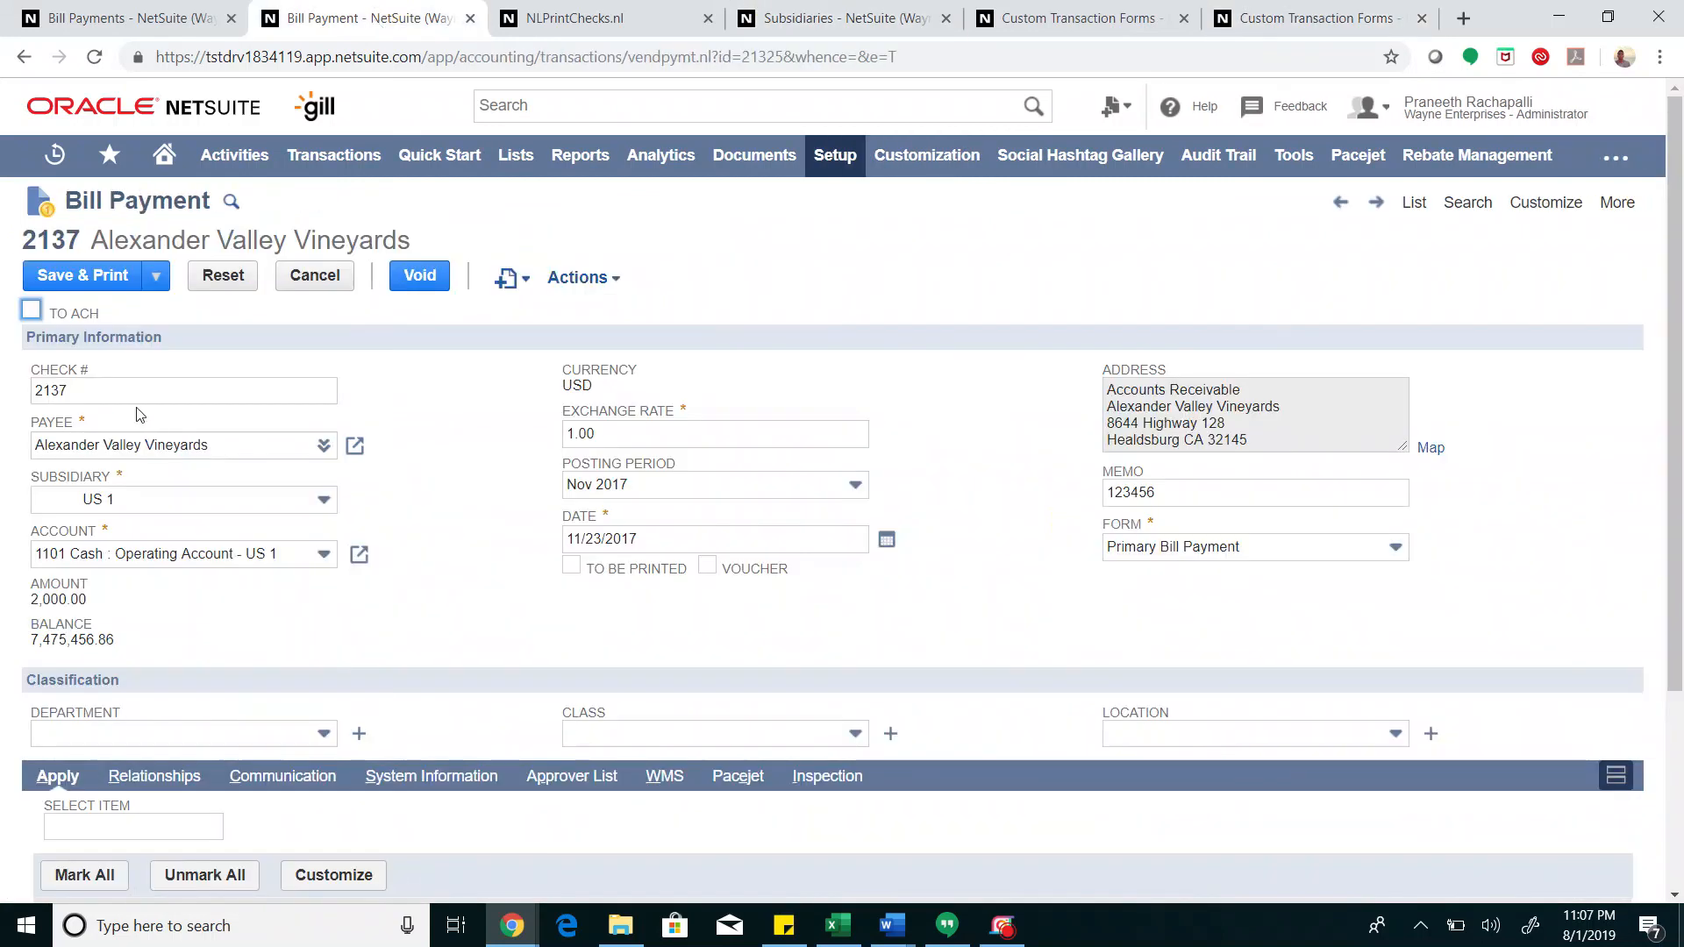
mouse_move(79, 278)
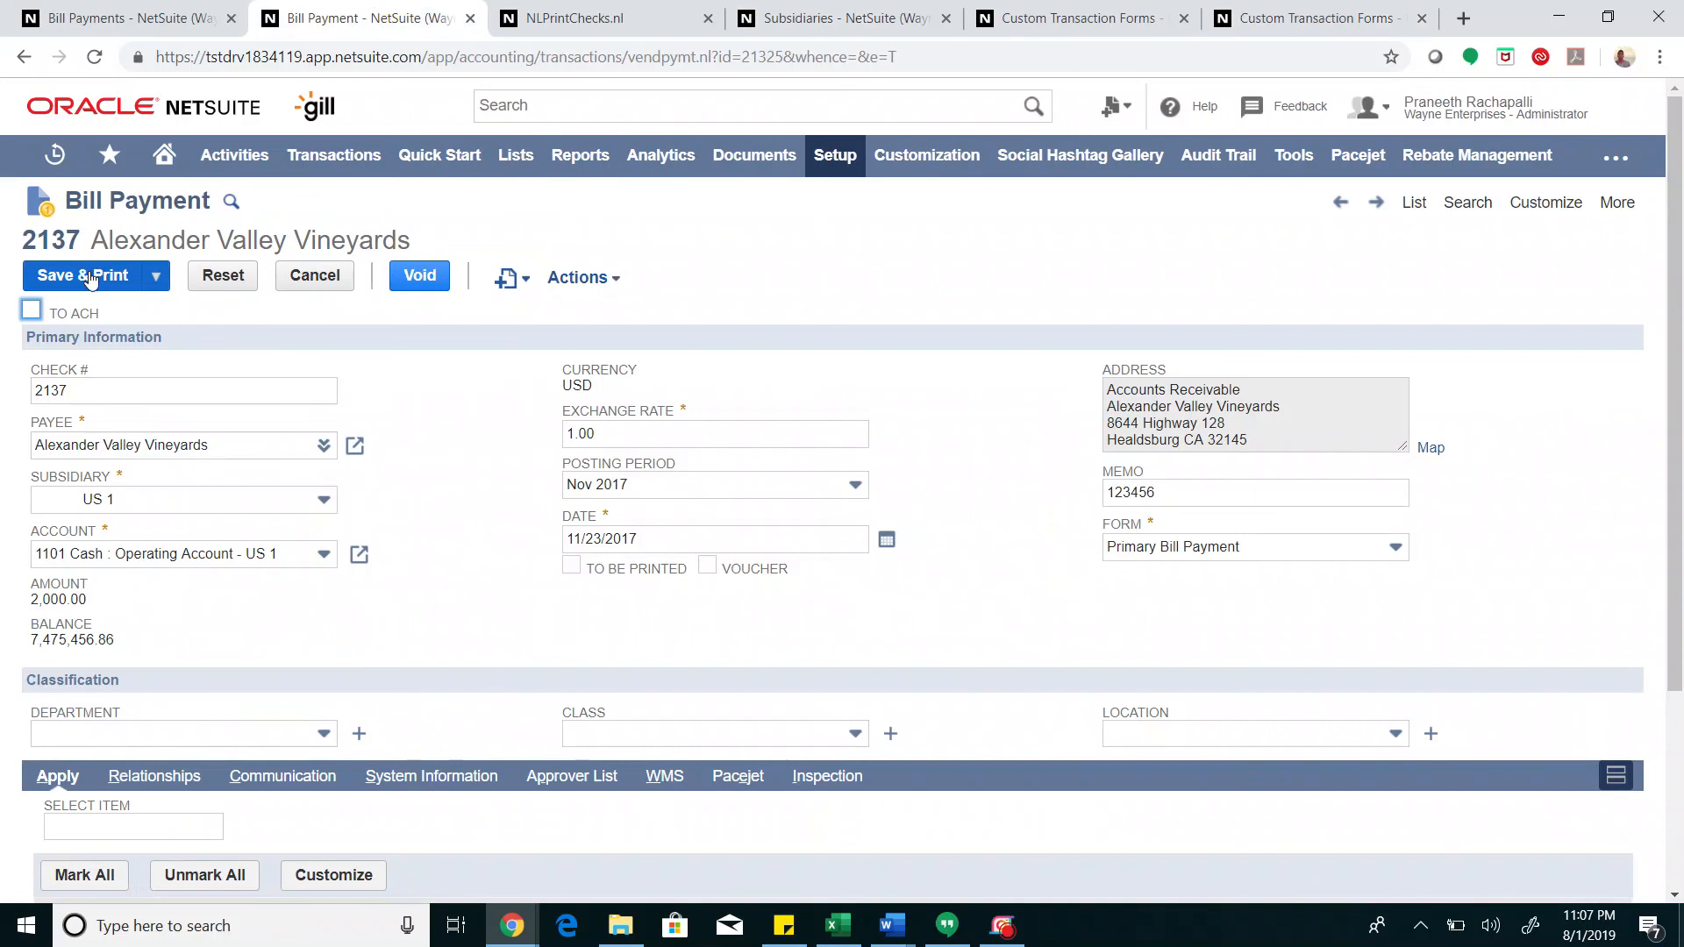
left_click(79, 275)
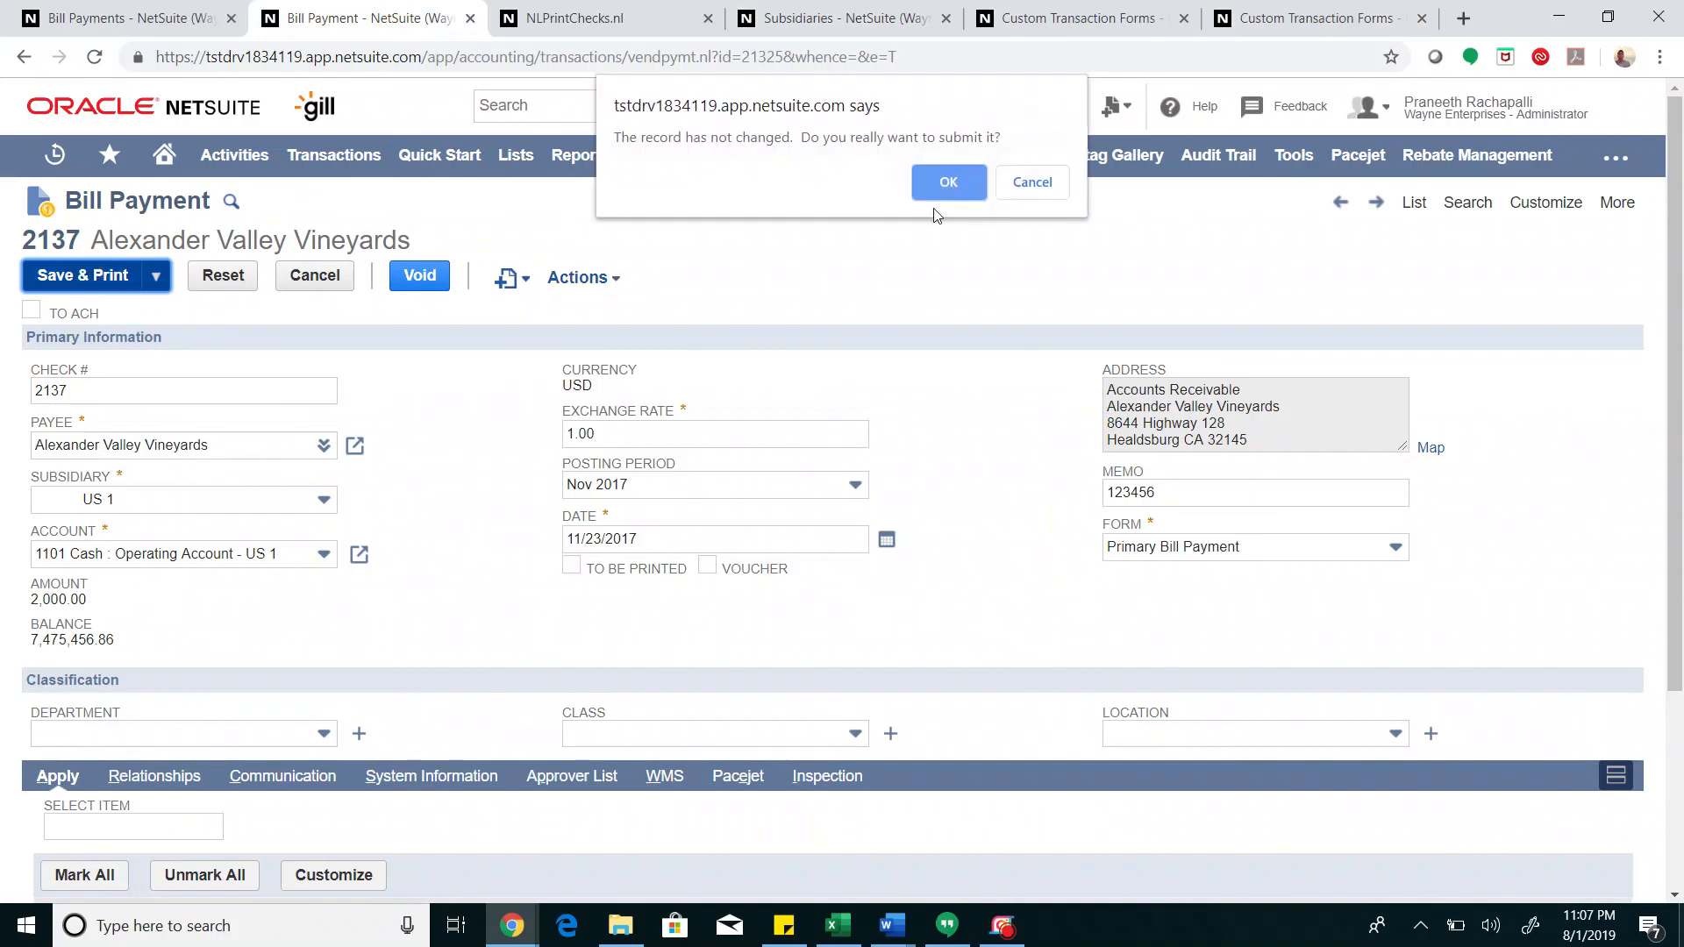
left_click(949, 181)
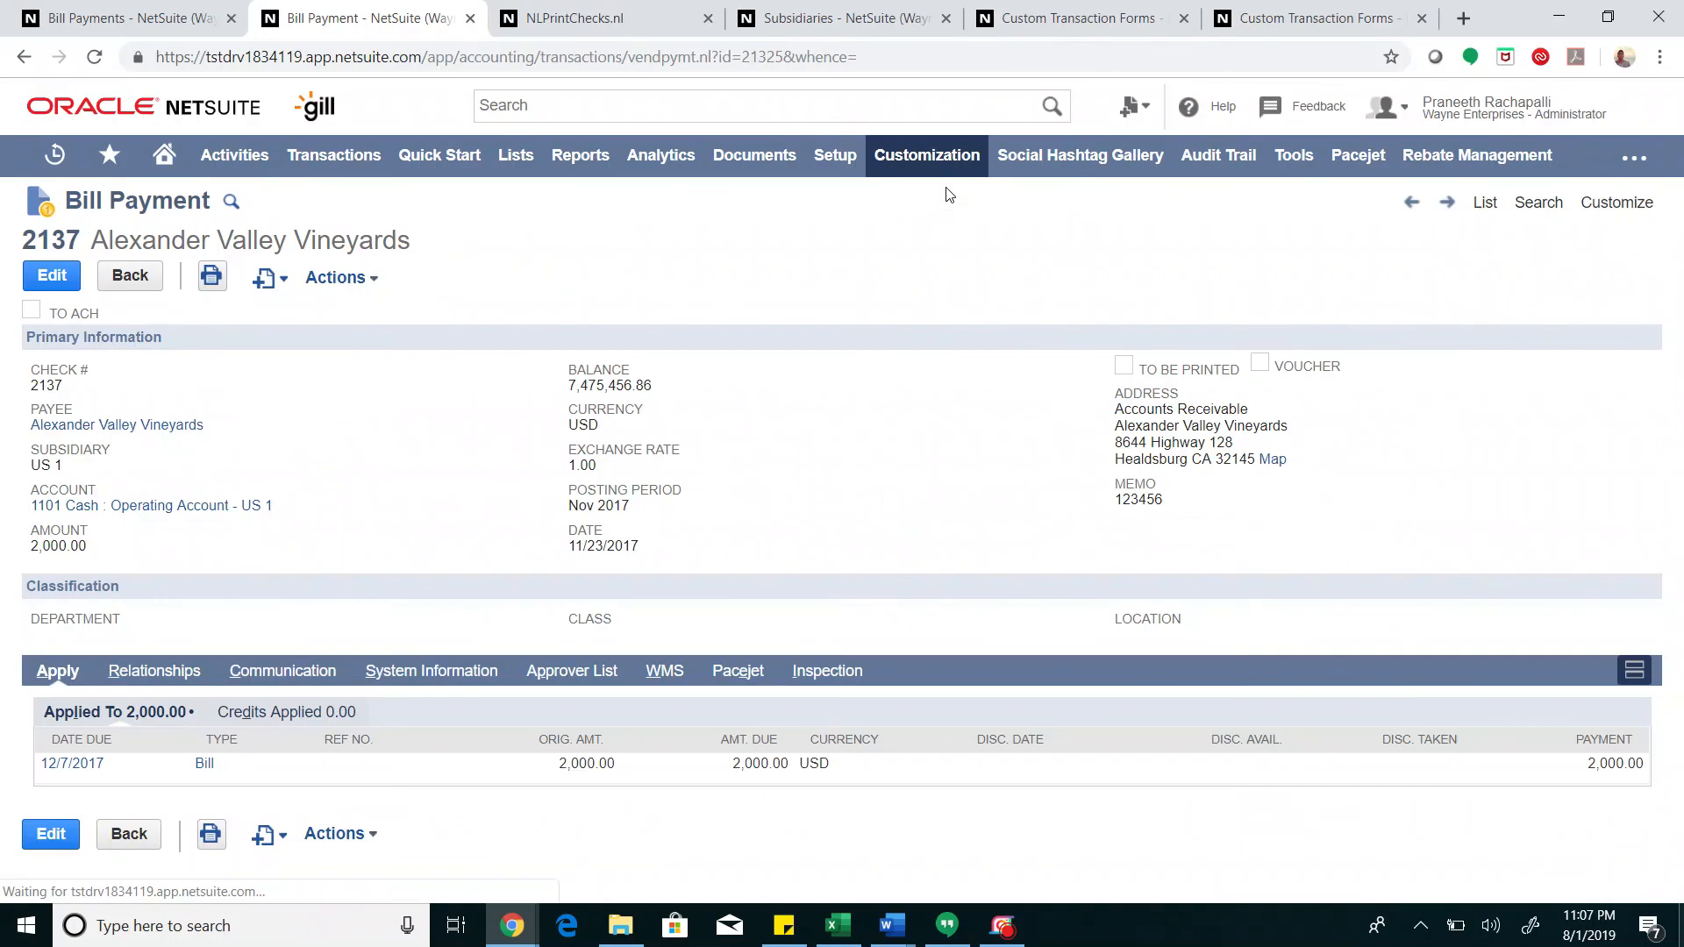
left_click(574, 17)
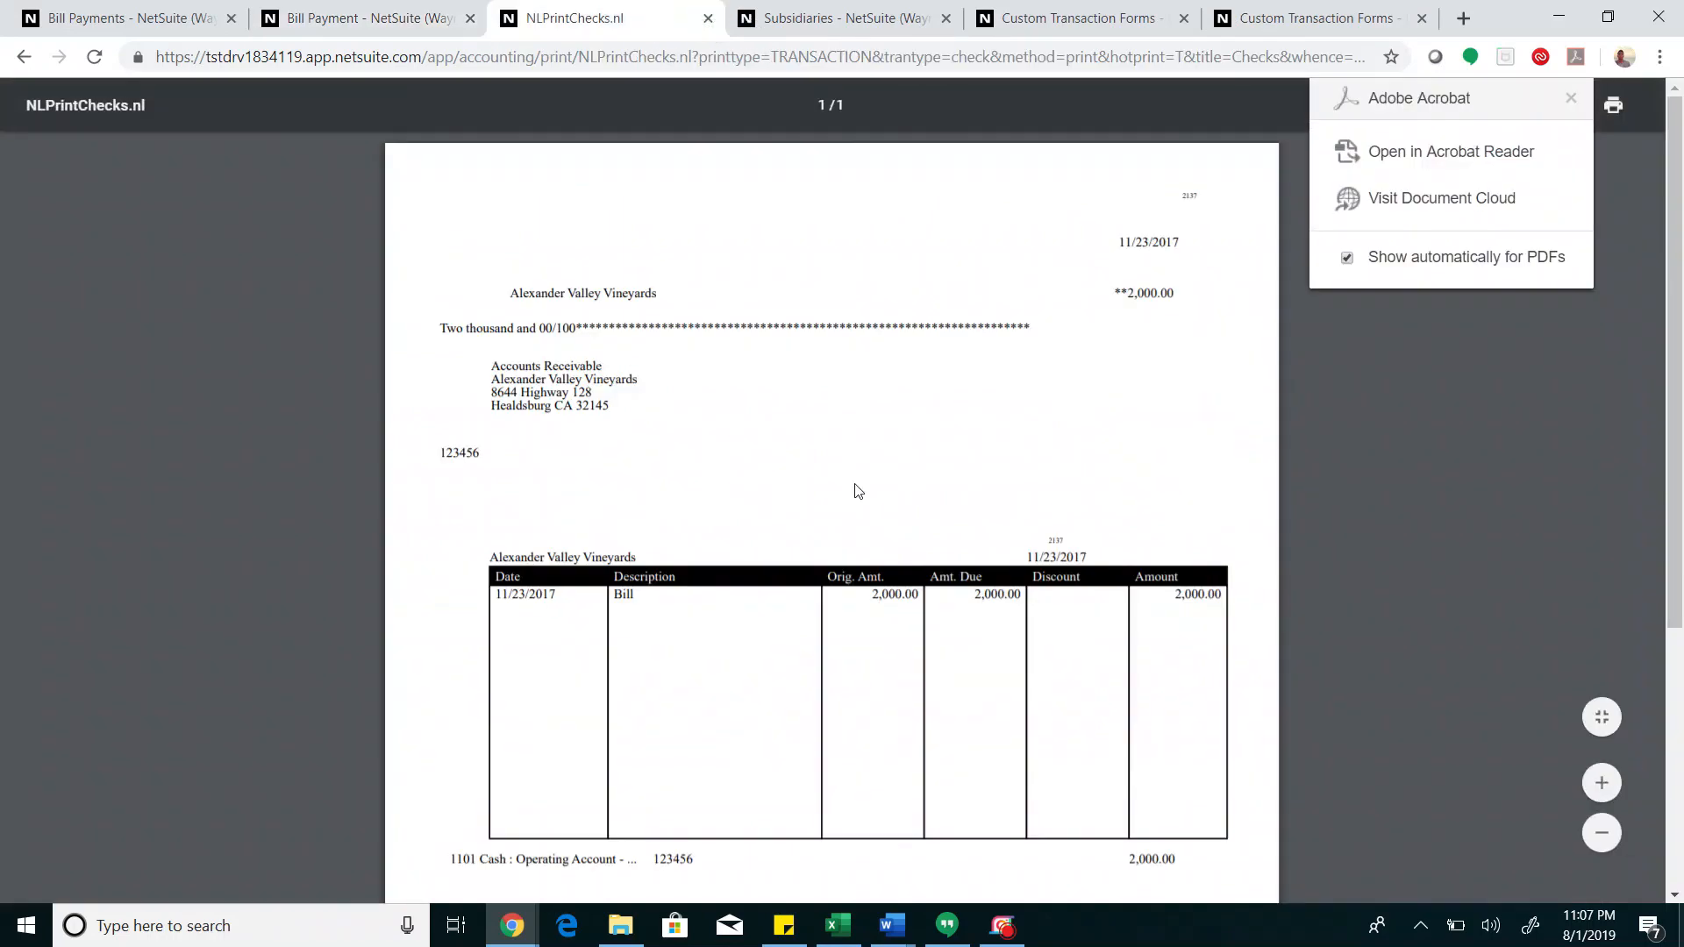
scroll("down", 3)
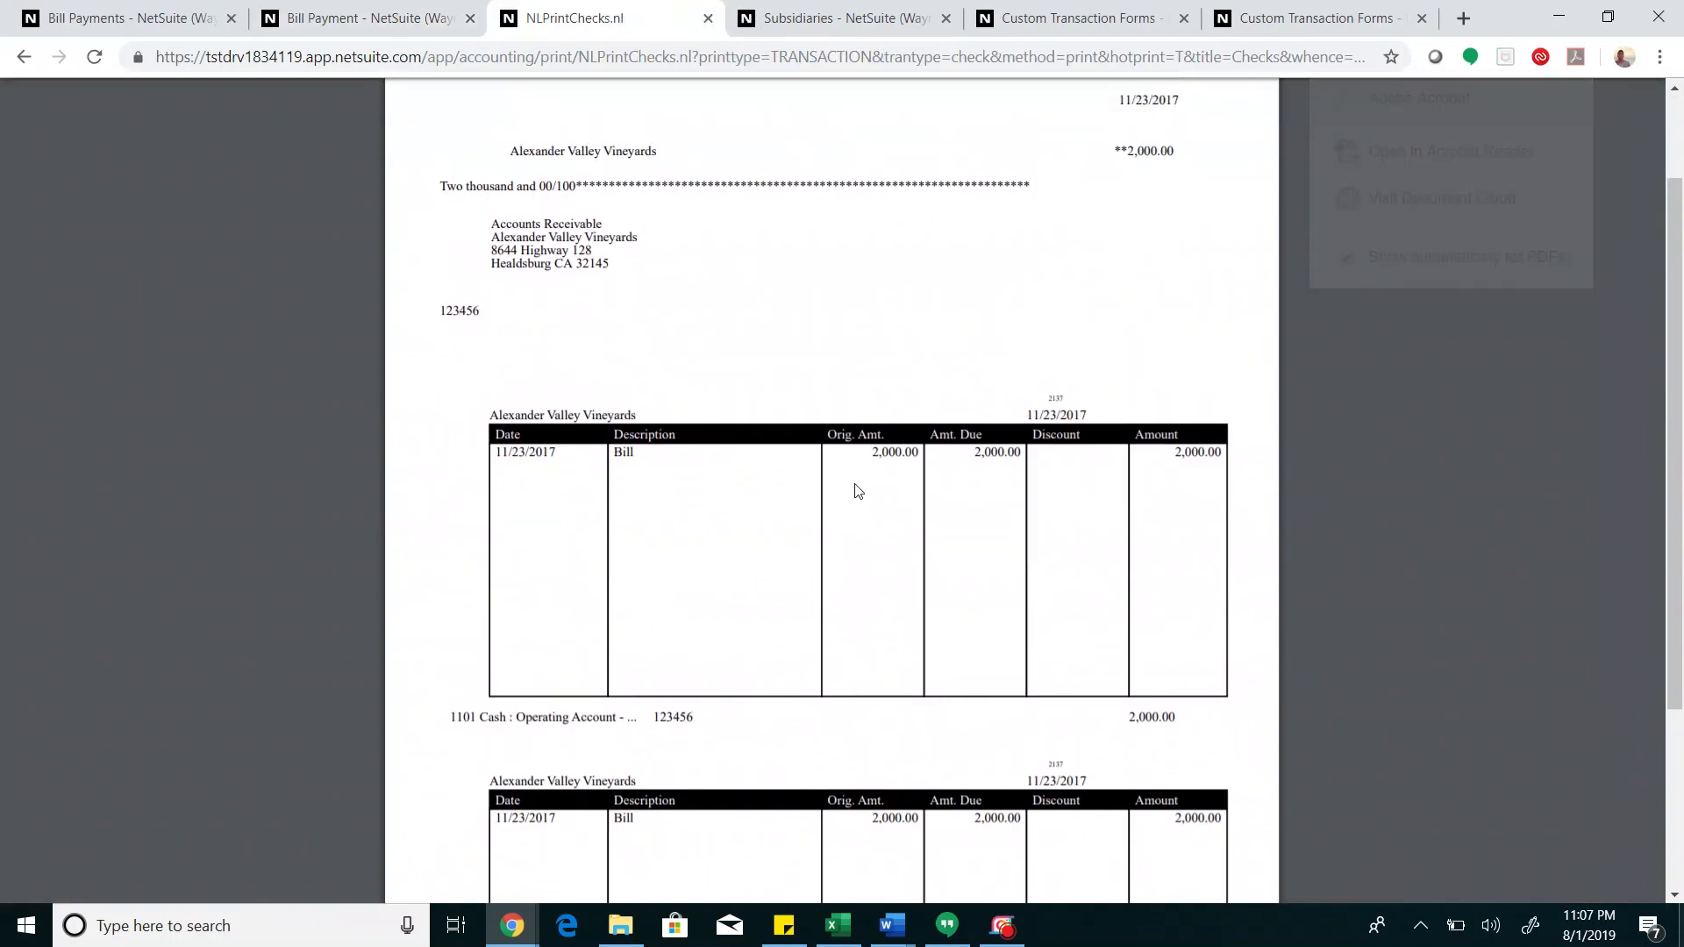
scroll("up", 3)
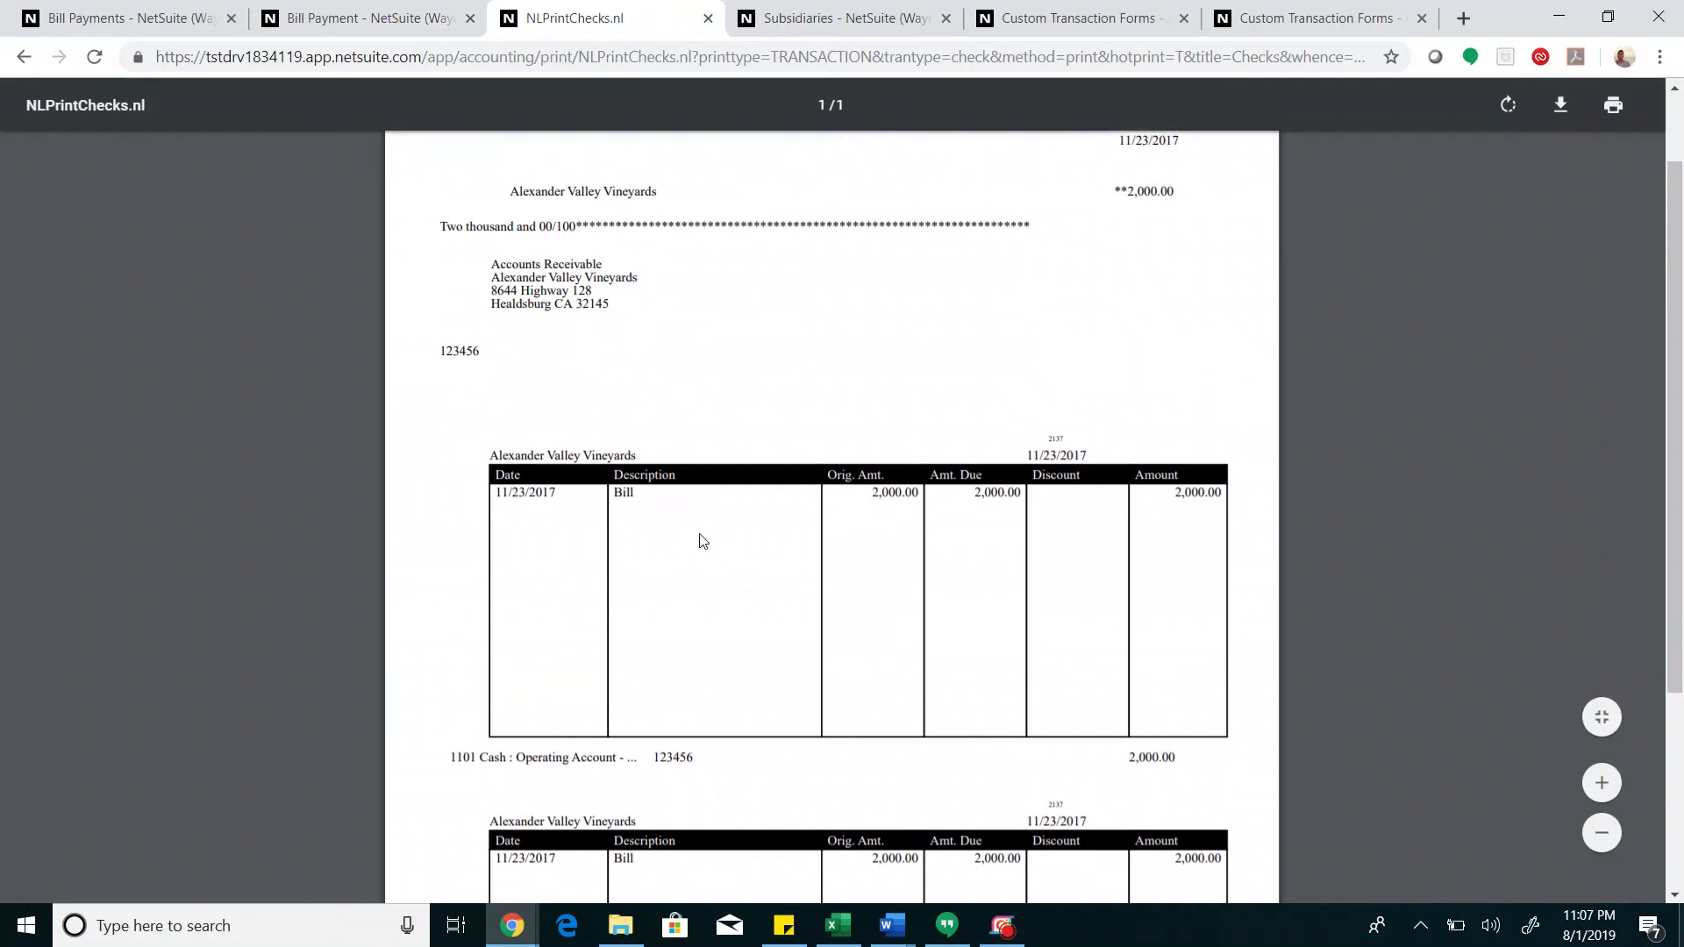
mouse_move(737, 491)
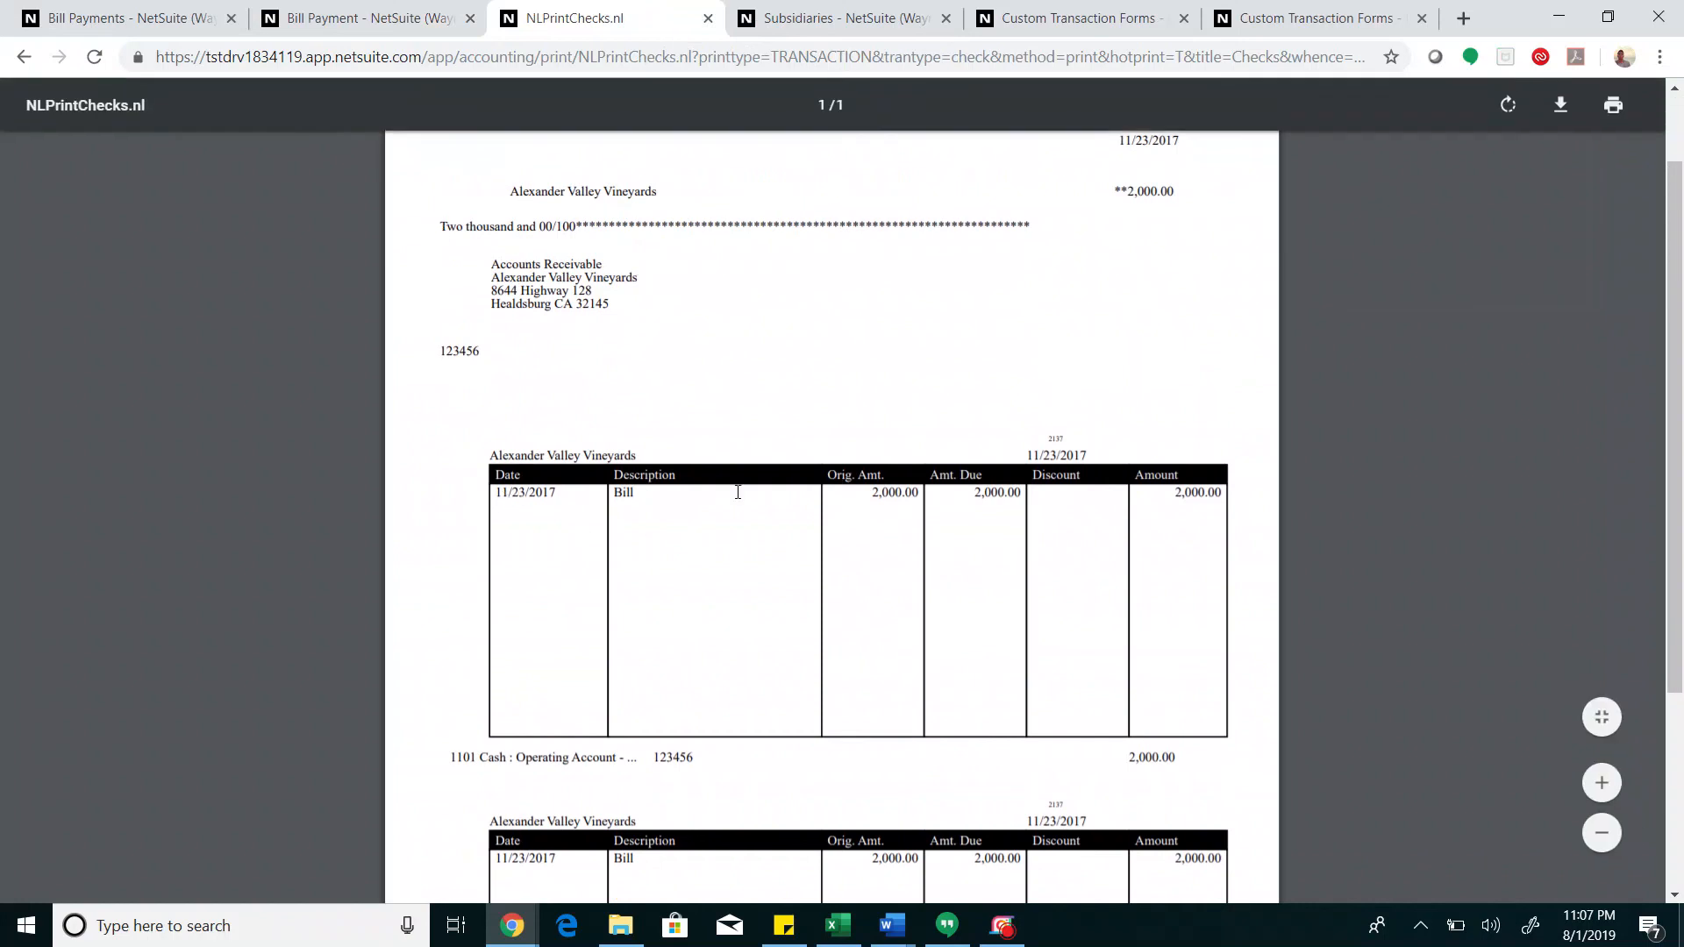